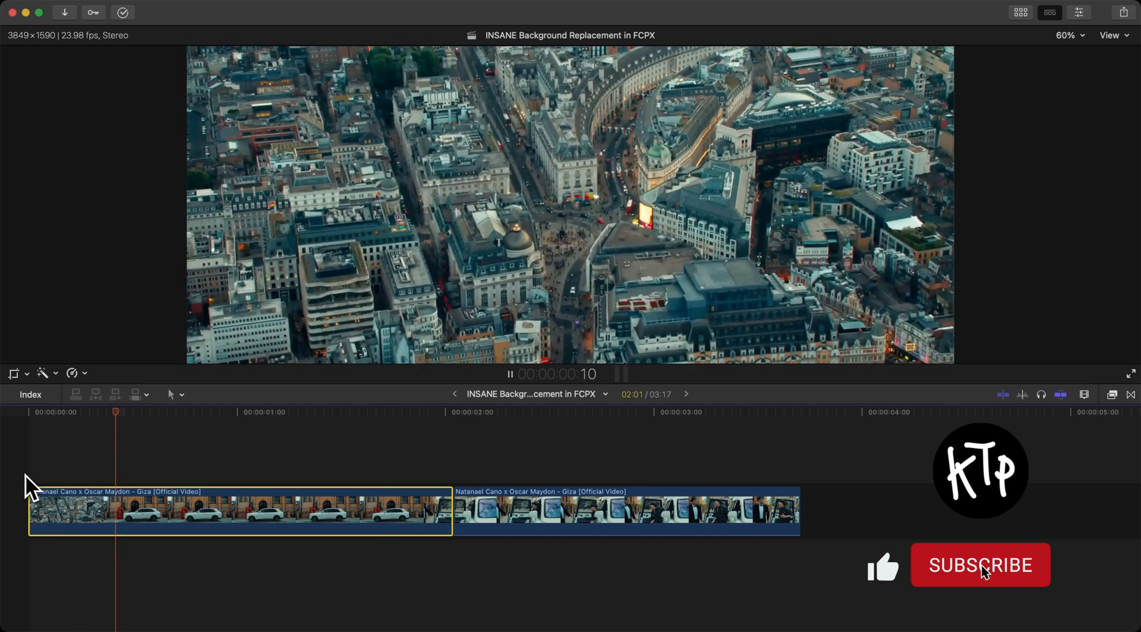
# Blade the first clip where the car shot begins, then select the white car clip
pyautogui.click(980, 565)
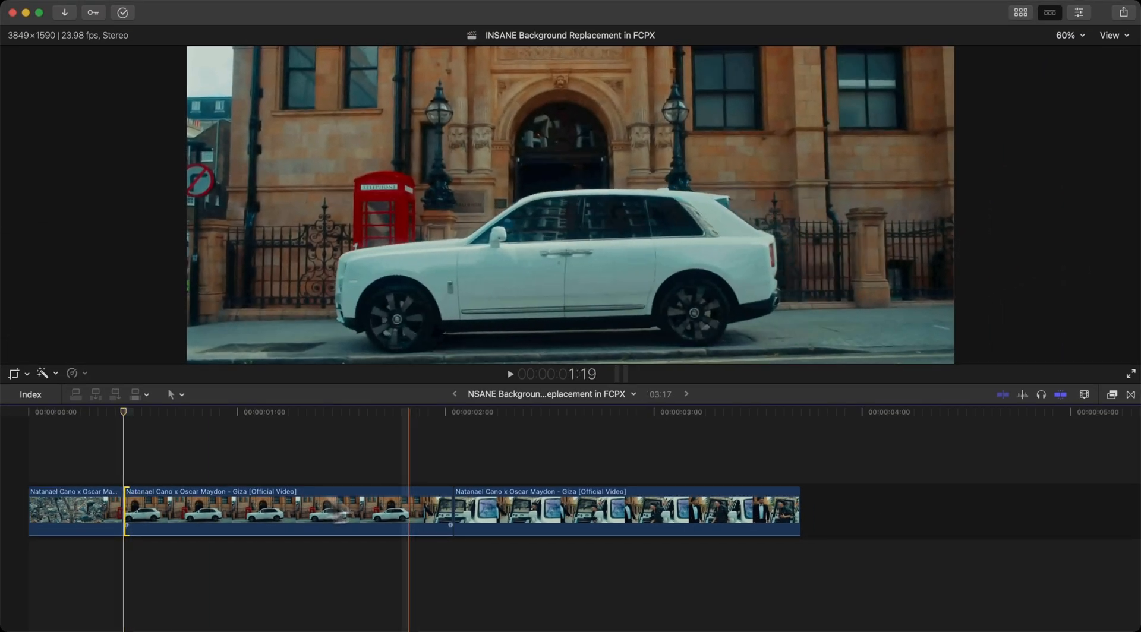
pyautogui.click(556, 510)
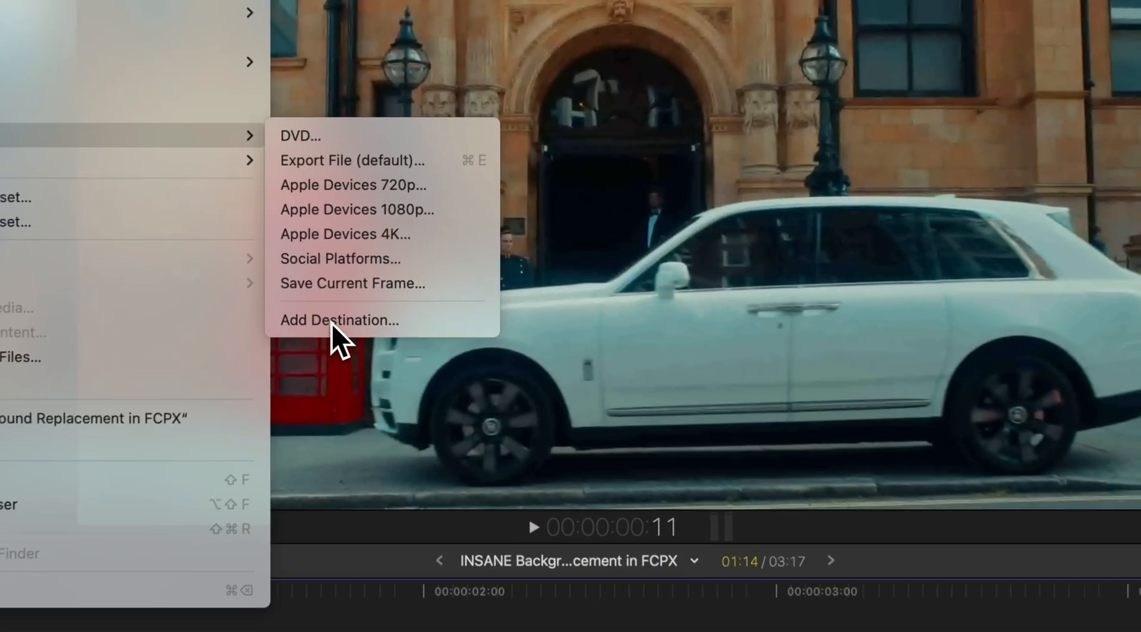
# Add a share destination and start Save Current Frame to export the car still
pyautogui.click(338, 321)
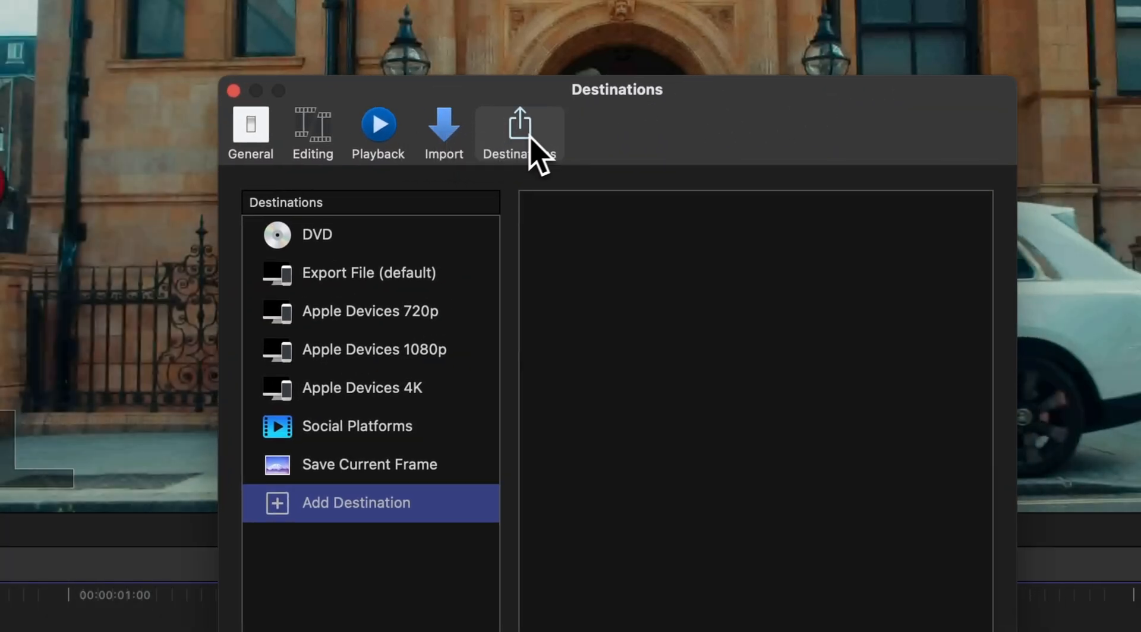
pyautogui.click(356, 503)
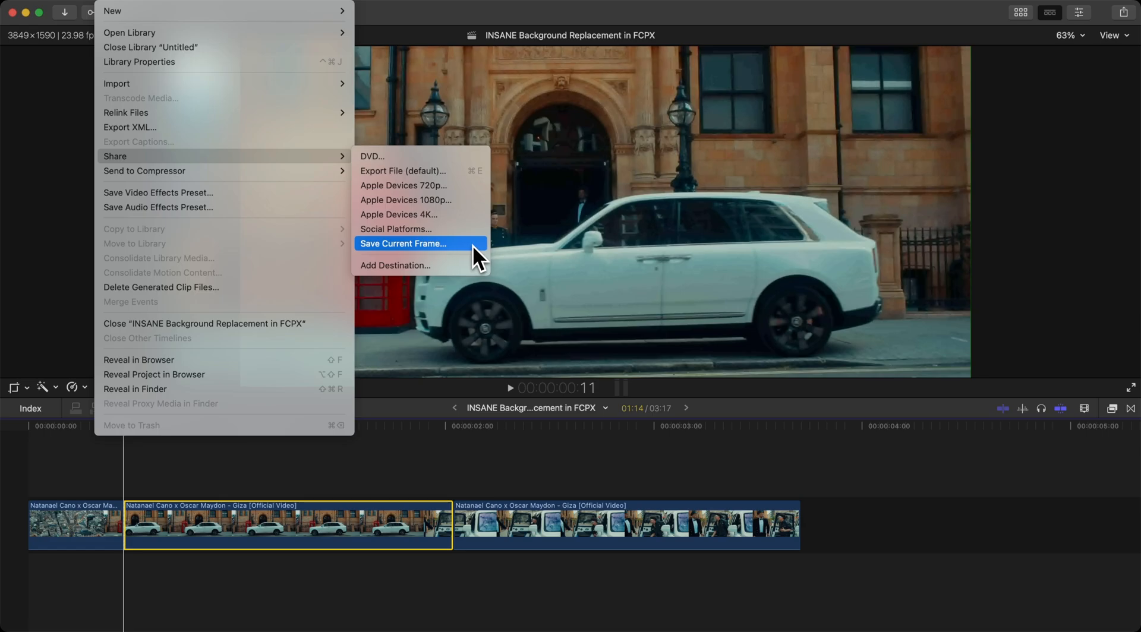
pyautogui.click(404, 244)
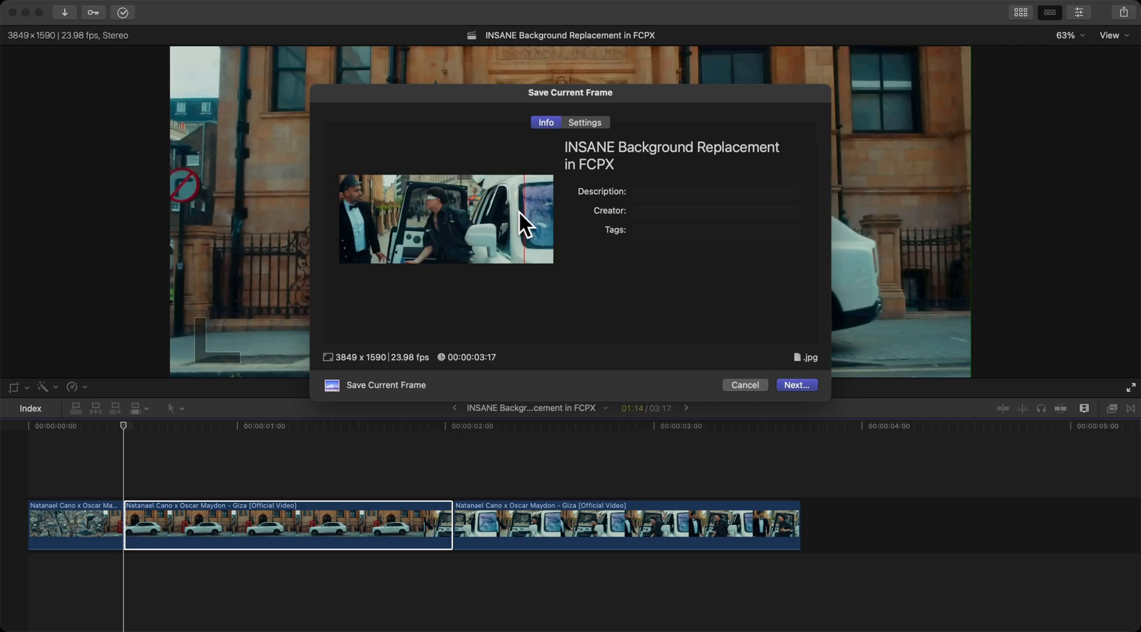
# Switch the still-frame export from JPG to TIFF File and enter a new title in Info
pyautogui.click(584, 123)
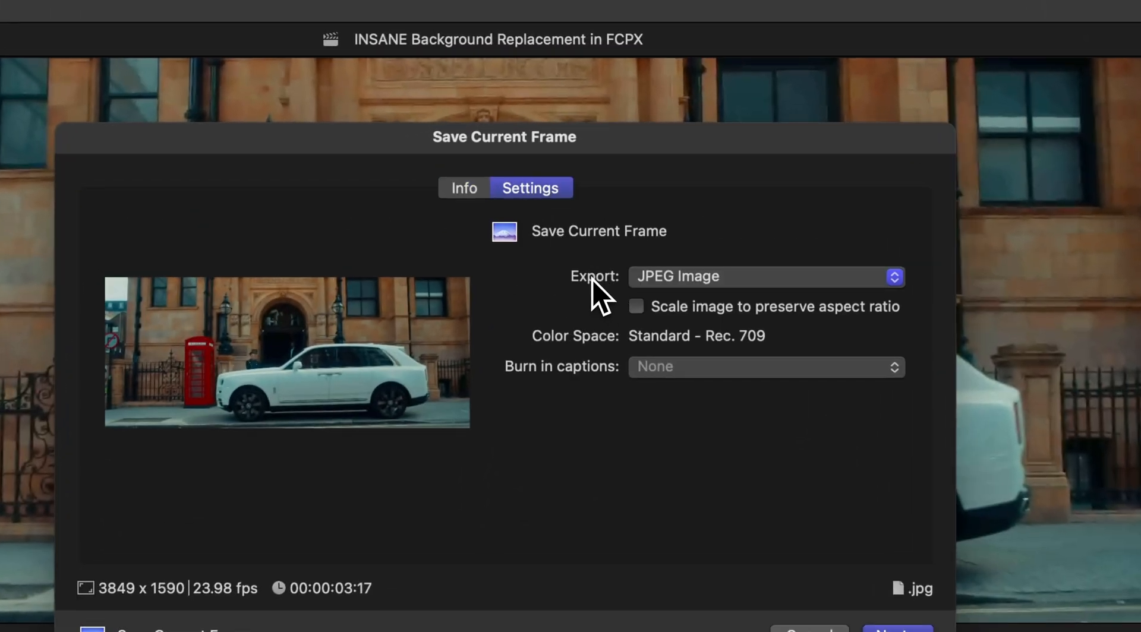
pyautogui.click(766, 277)
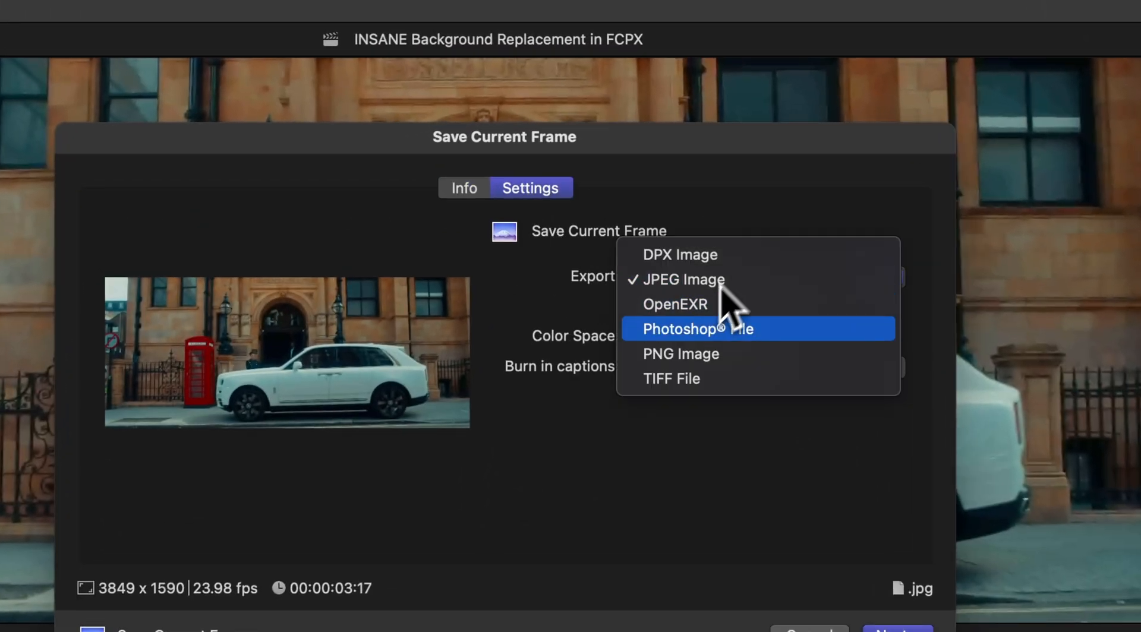
pyautogui.click(671, 378)
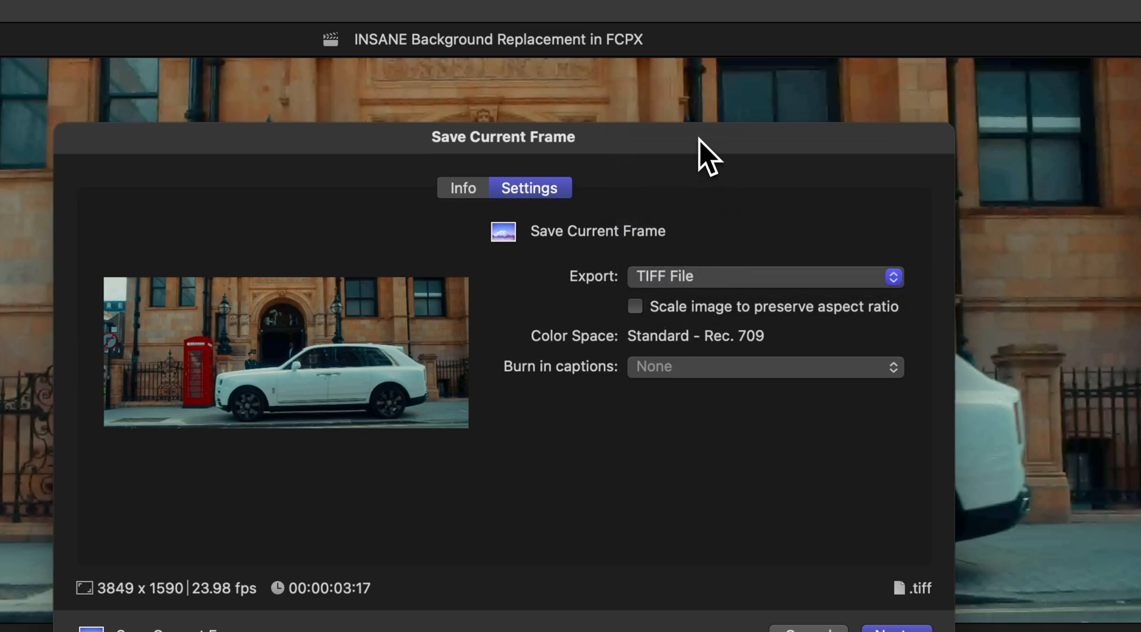
pyautogui.moveTo(716, 288)
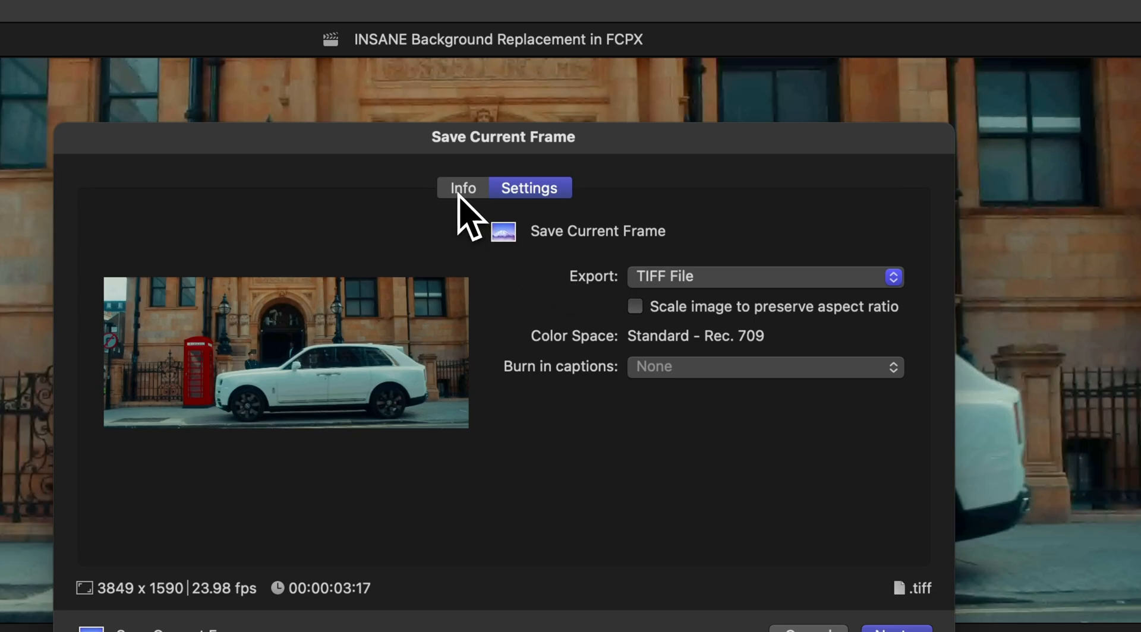
pyautogui.click(463, 188)
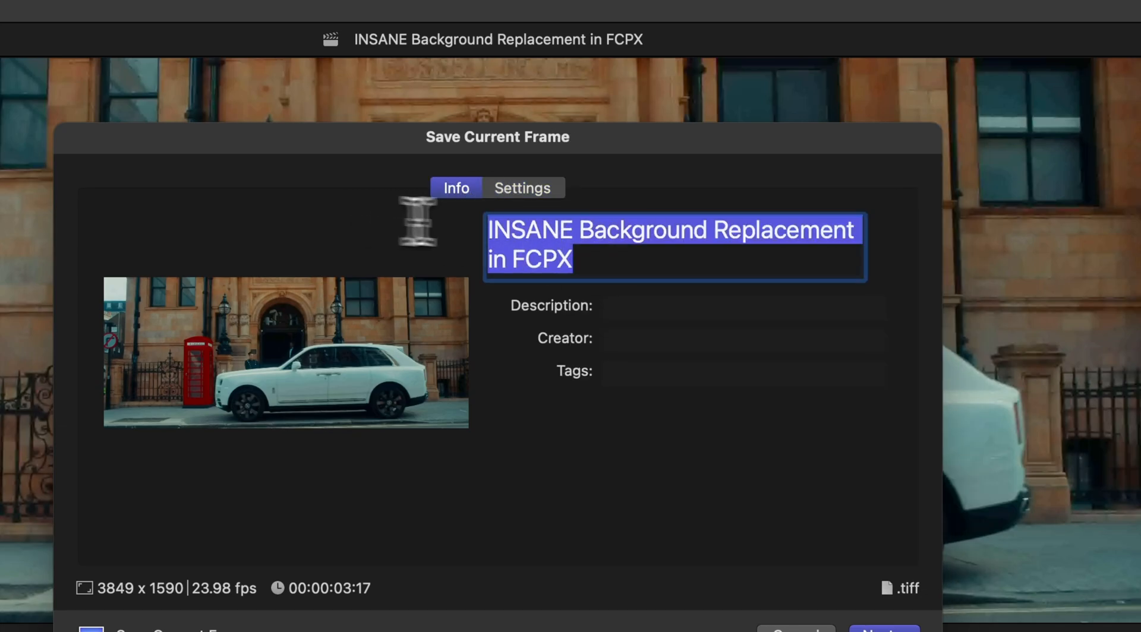
pyautogui.write('sti')
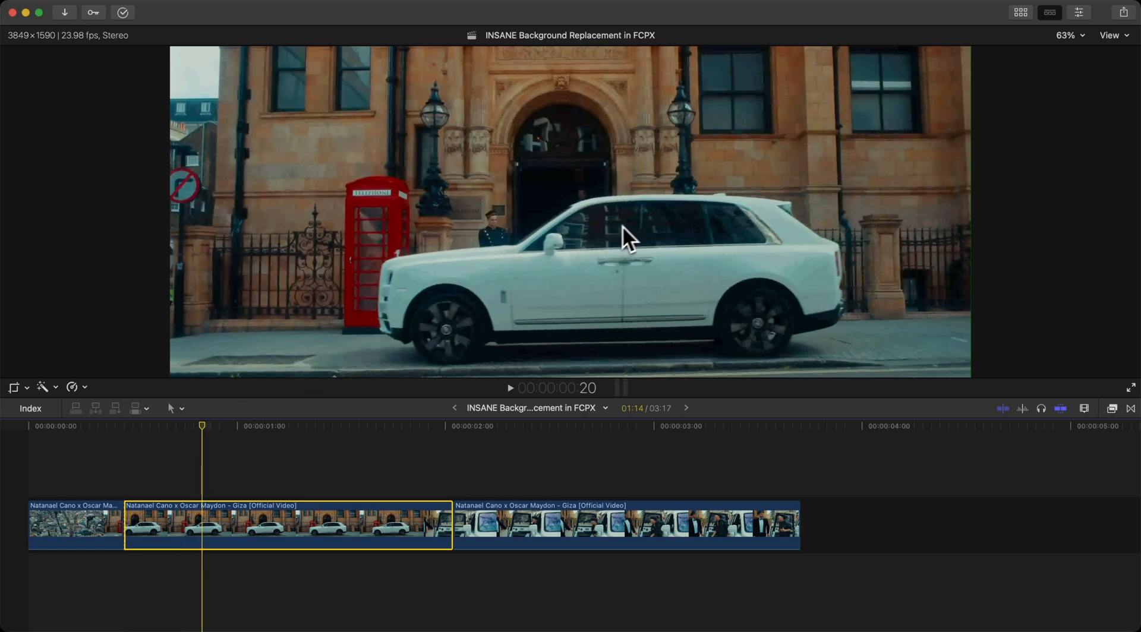
pyautogui.moveTo(643, 229)
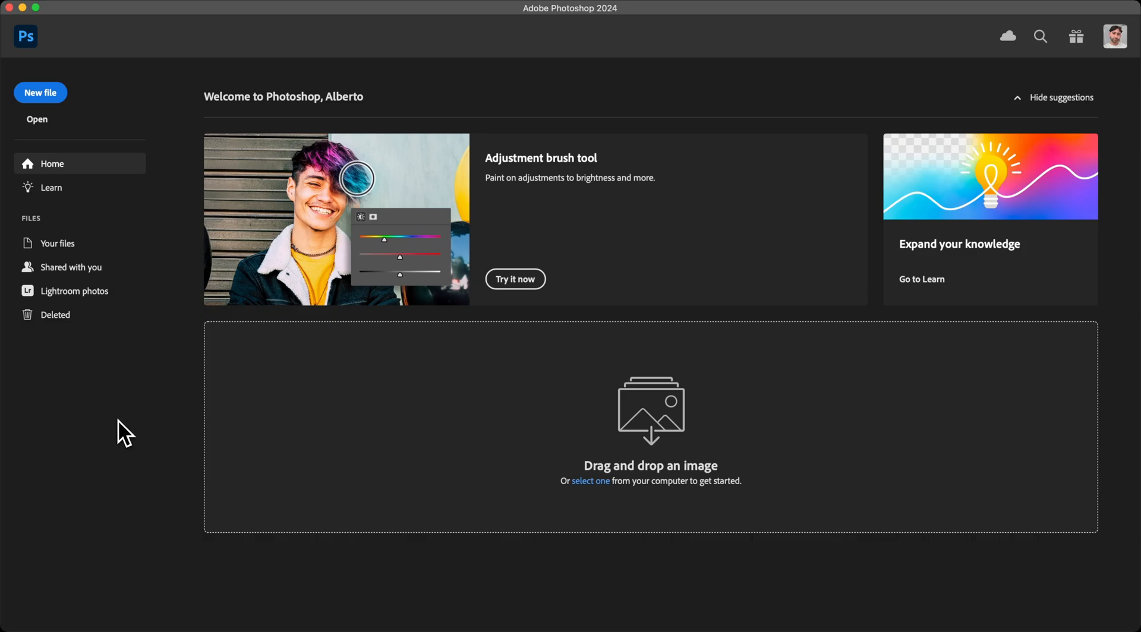
pyautogui.moveTo(125, 405)
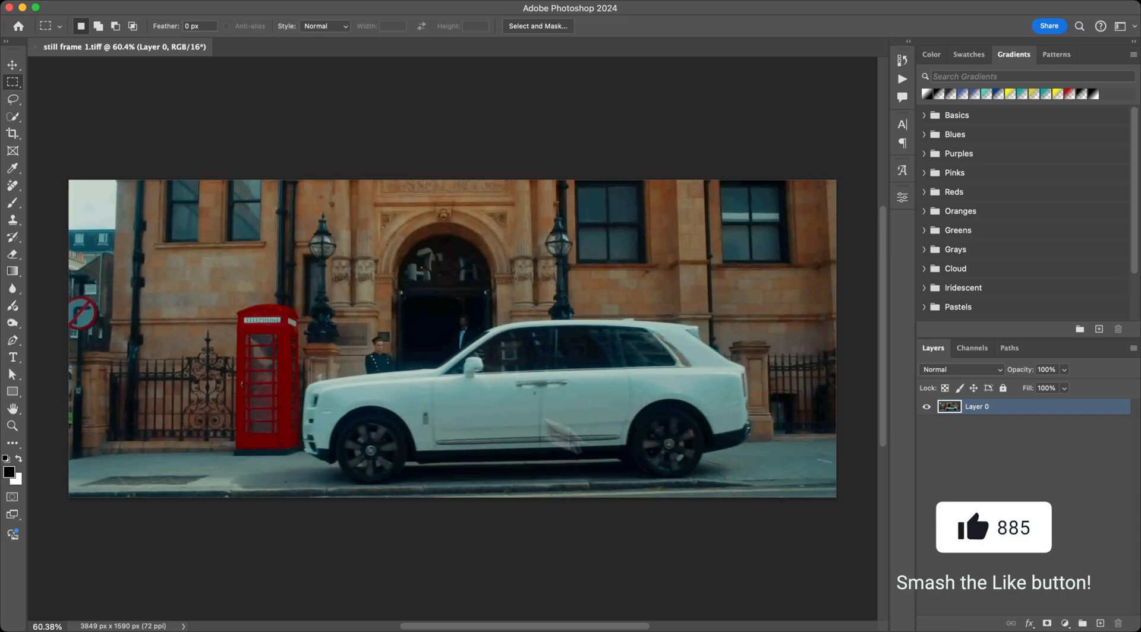
# Lasso a rough outline around the white car and the men beside it
pyautogui.moveTo(294, 299); pyautogui.dragTo(773, 489)
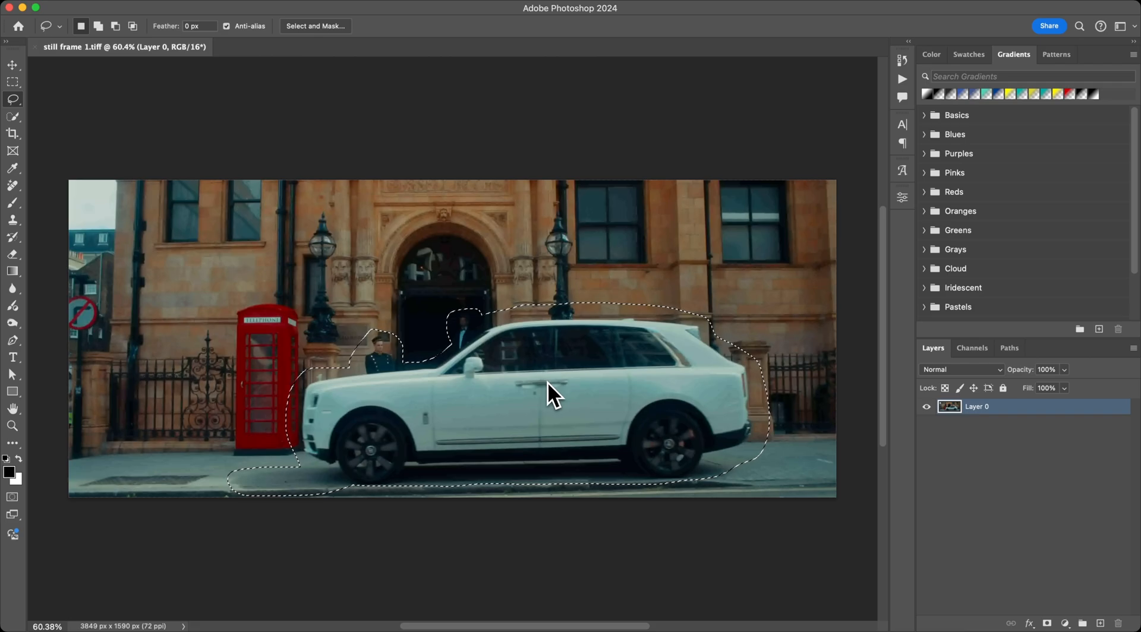
# Run Generative Fill on the car selection with an empty prompt
pyautogui.rightClick(549, 392)
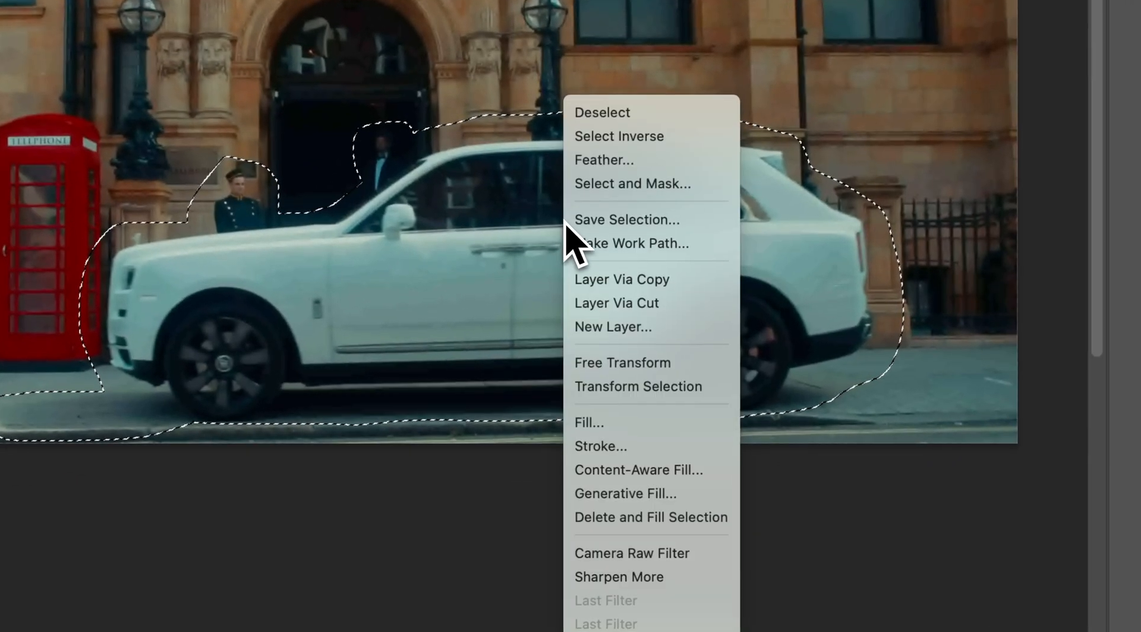
pyautogui.moveTo(647, 493)
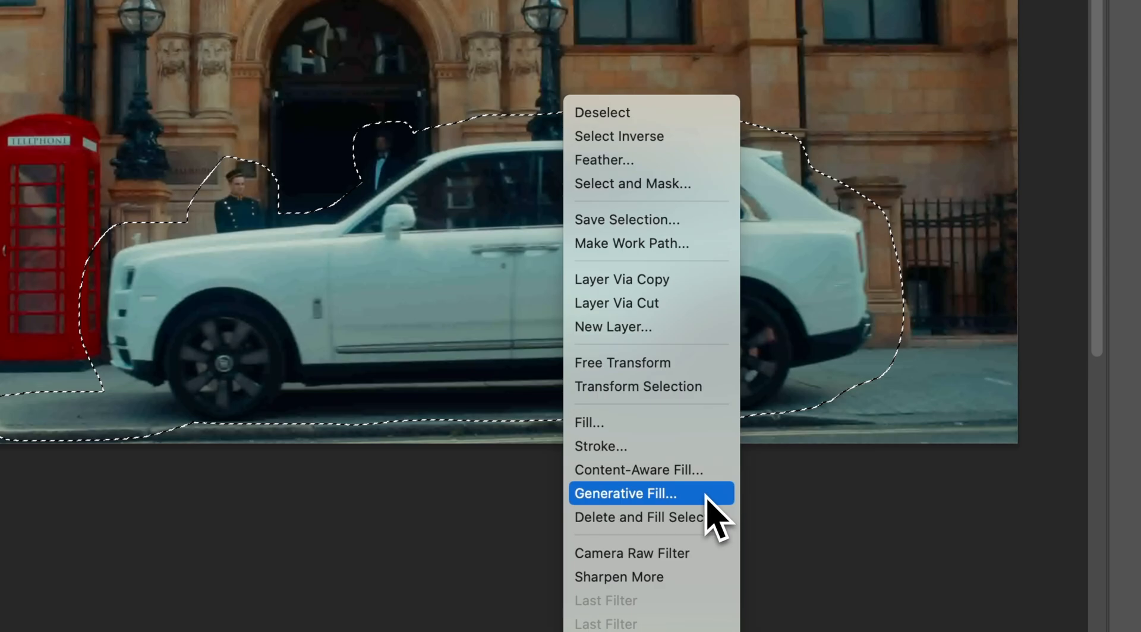
pyautogui.click(625, 493)
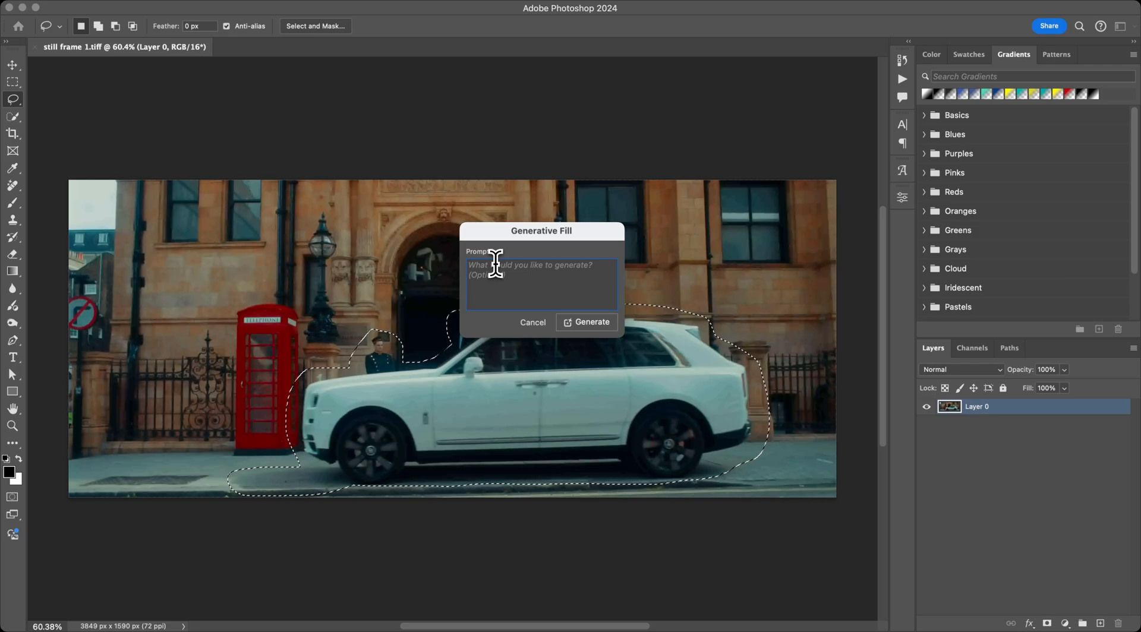
pyautogui.click(586, 322)
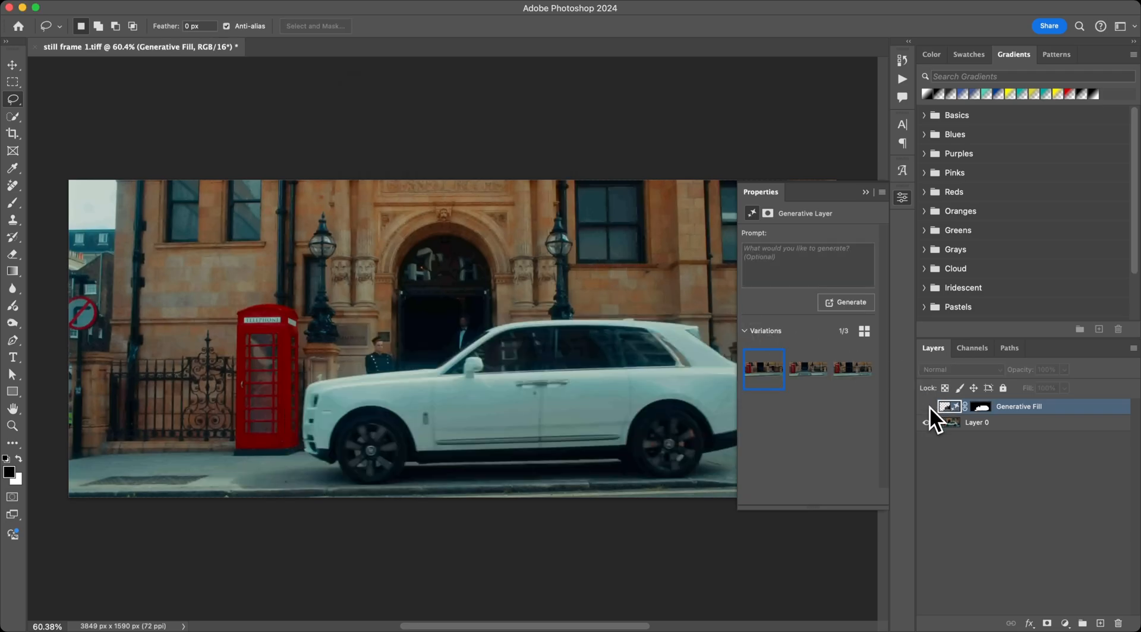
# Pick the car-free third variation and rasterize both layers into one Generative Fill layer
pyautogui.click(926, 407)
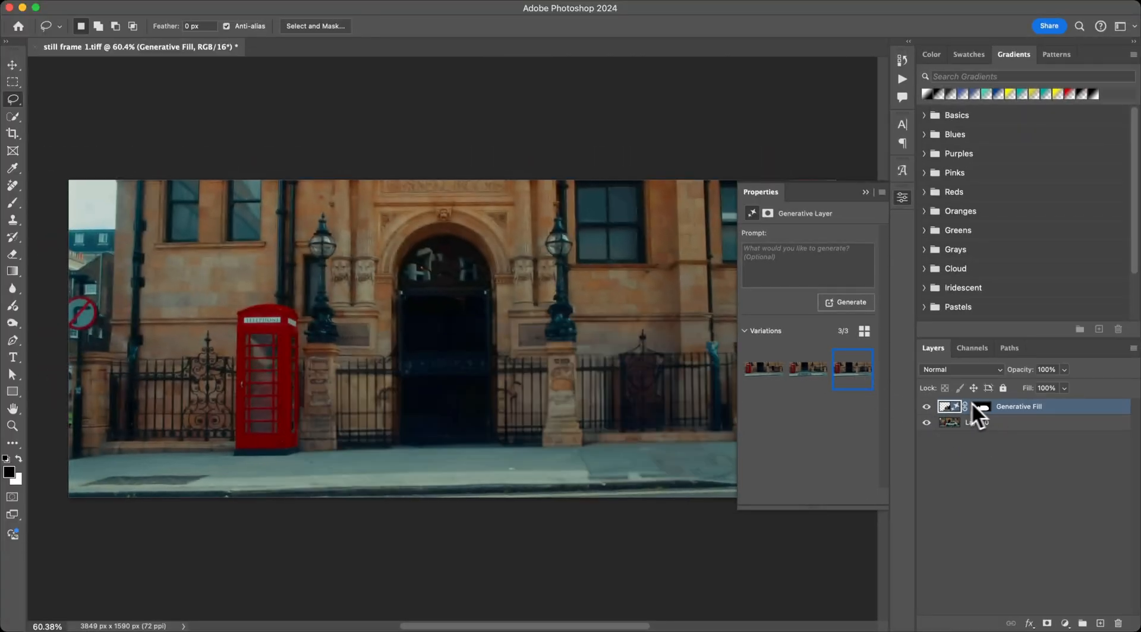
pyautogui.click(975, 422)
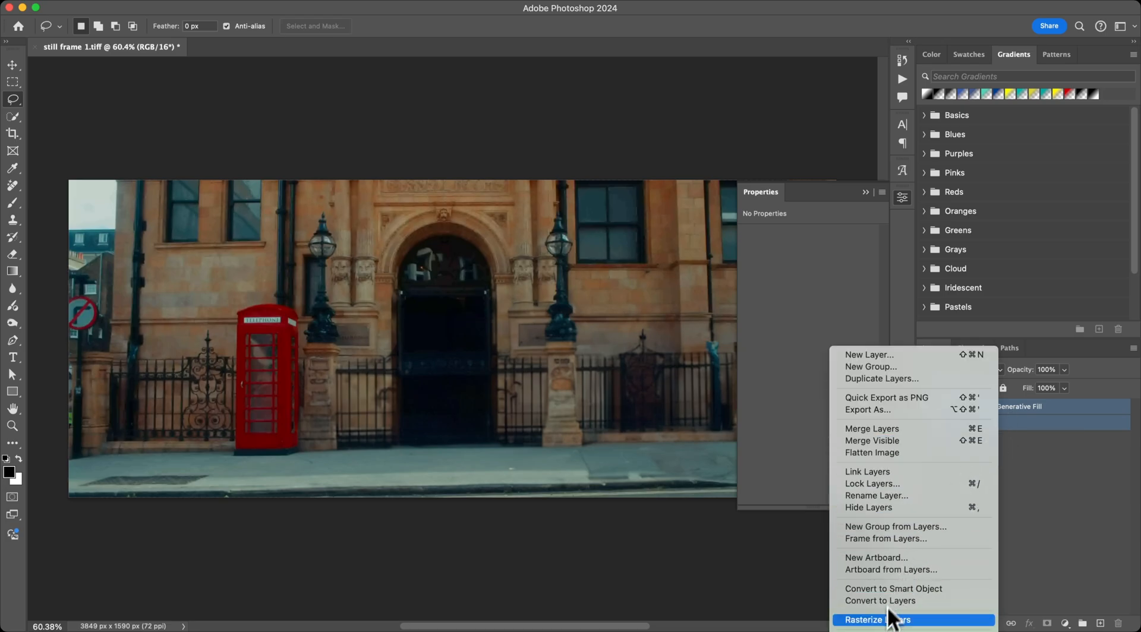
pyautogui.click(880, 620)
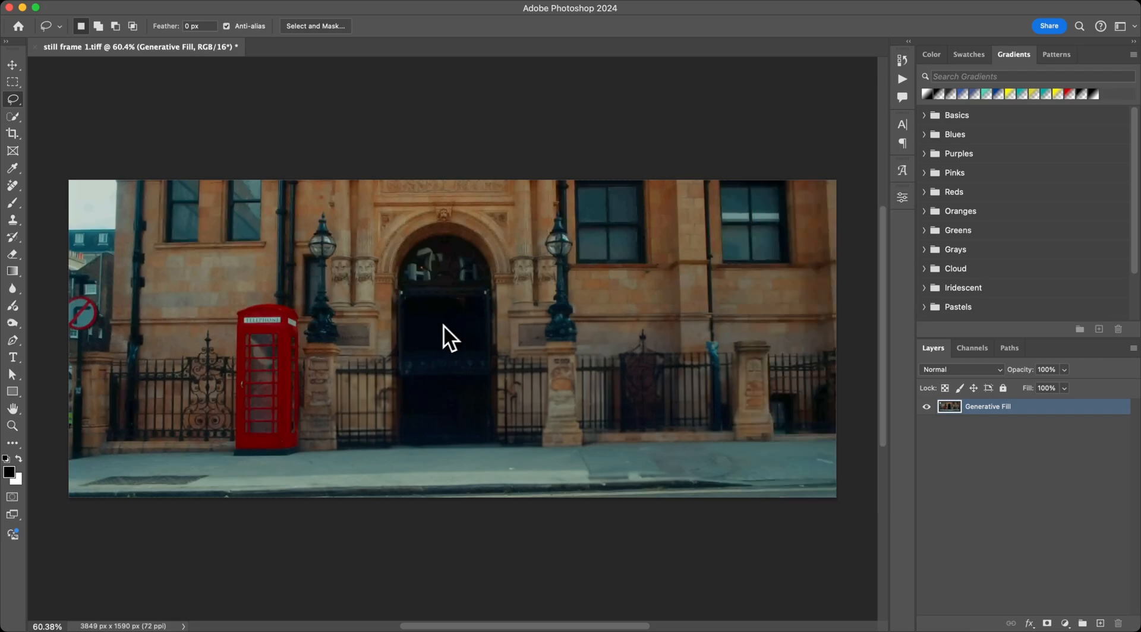
pyautogui.click(13, 81)
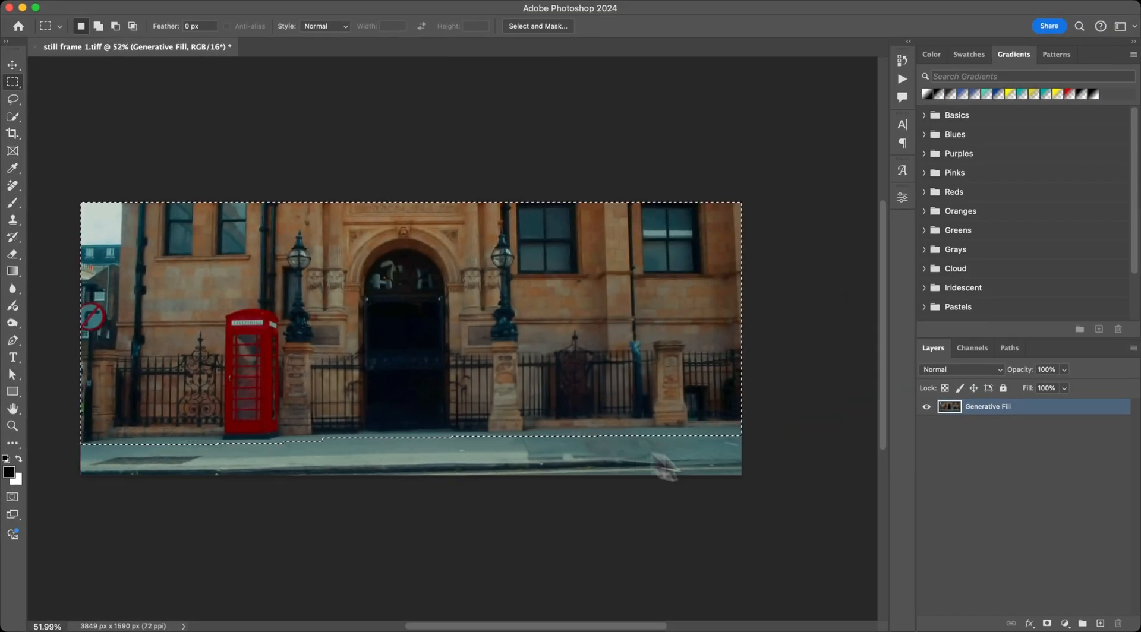
pyautogui.moveTo(347, 438)
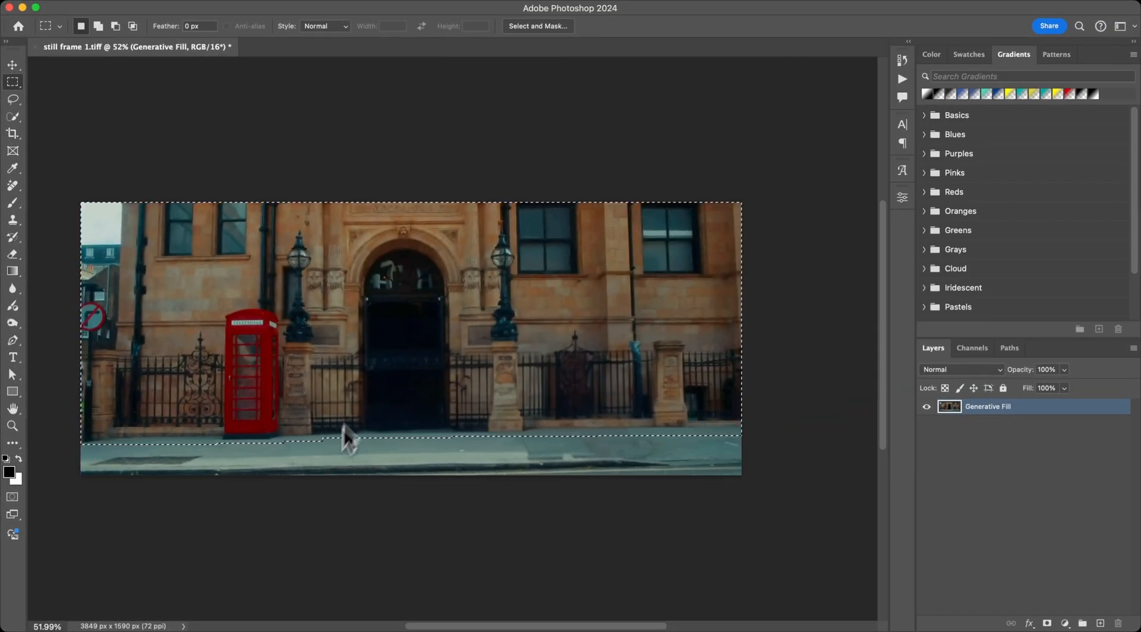
pyautogui.moveTo(430, 312)
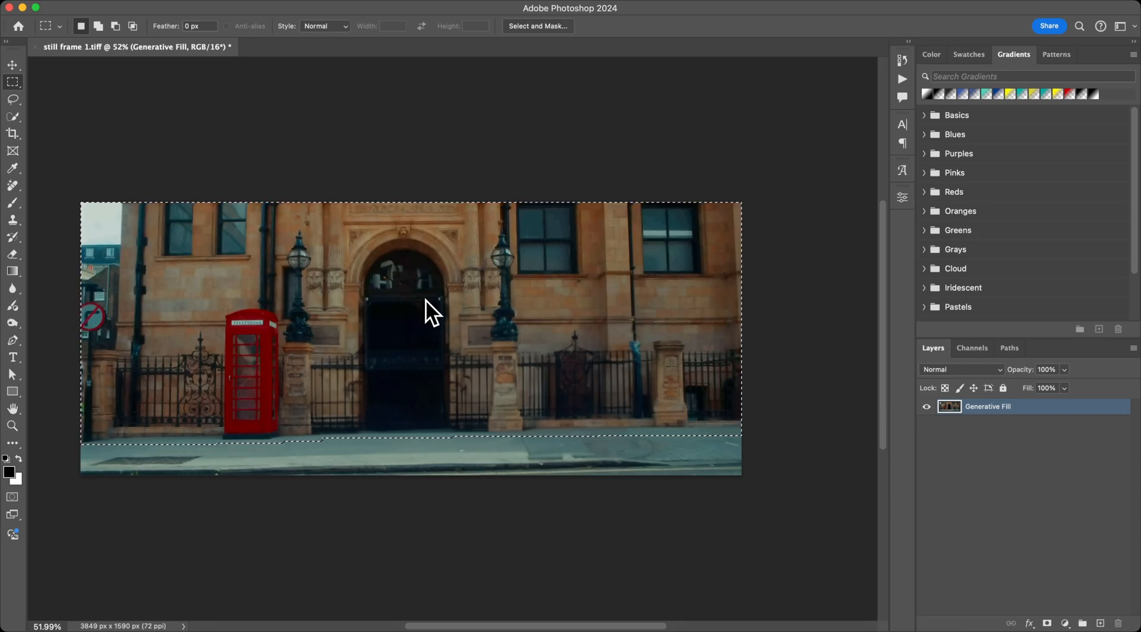
# Generative Fill the building selection with the prompt 'tree'
pyautogui.rightClick(429, 312)
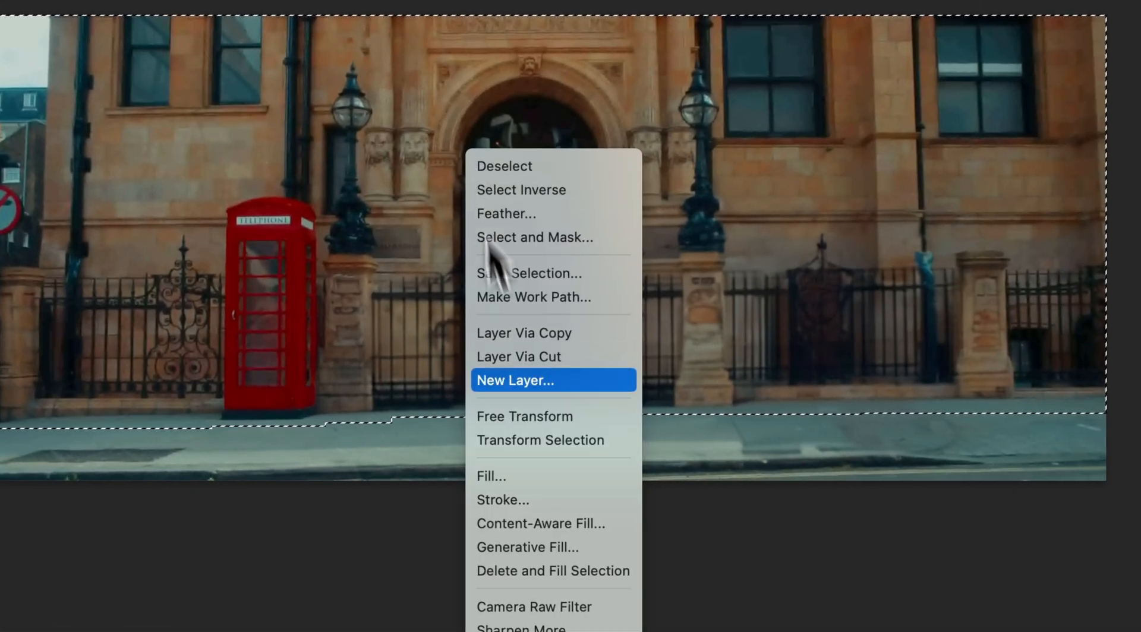
pyautogui.click(527, 548)
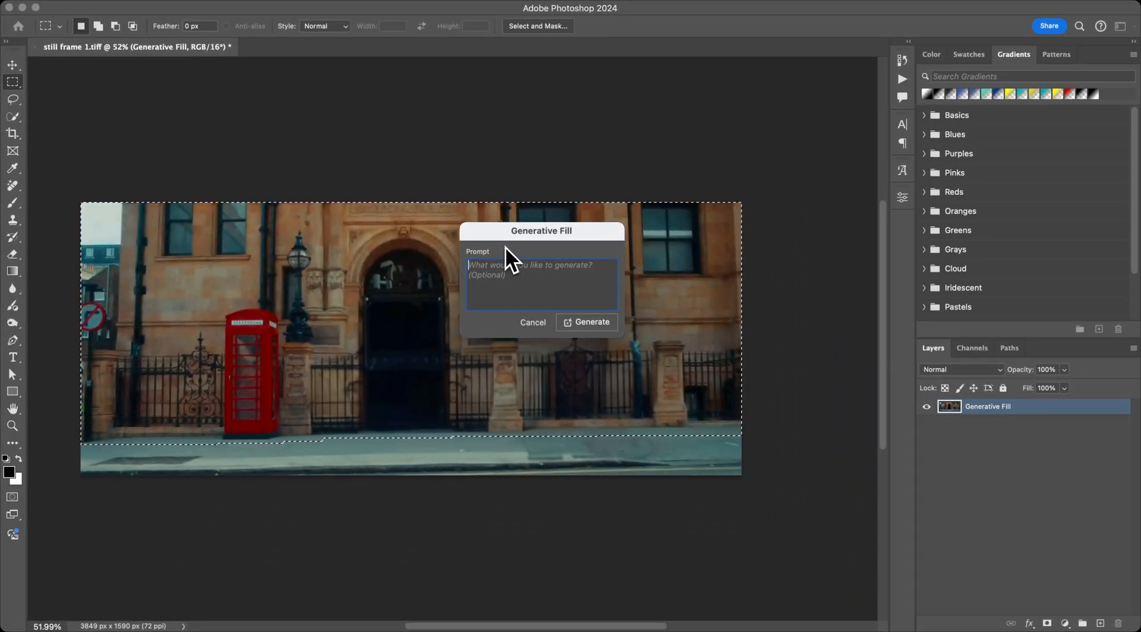
pyautogui.write('trees')
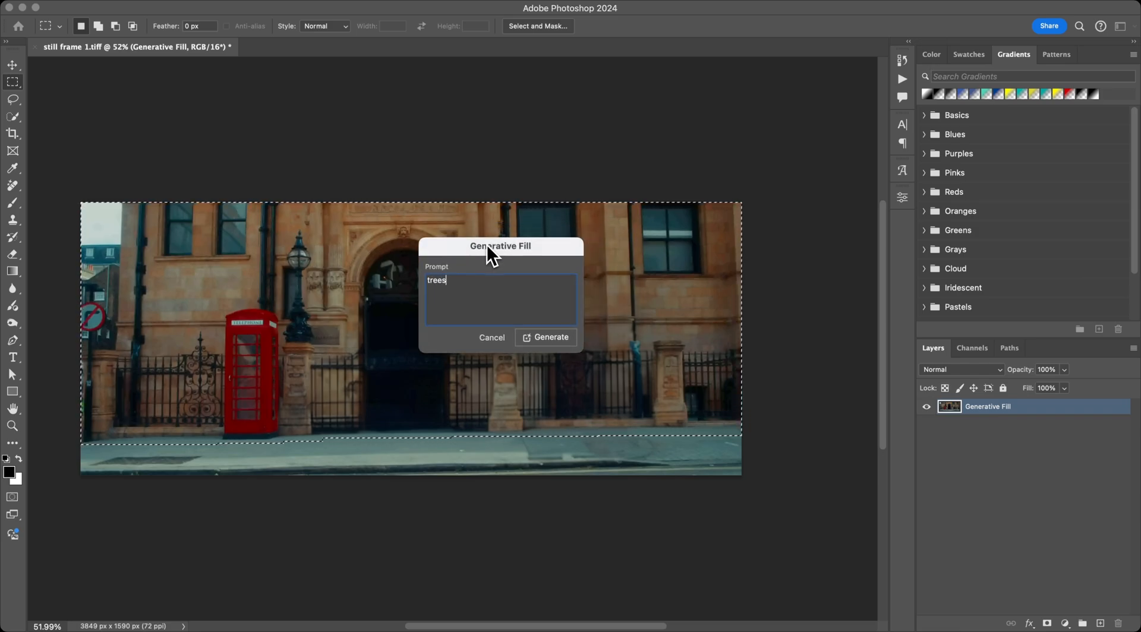
pyautogui.moveTo(500, 246); pyautogui.dragTo(486, 252)
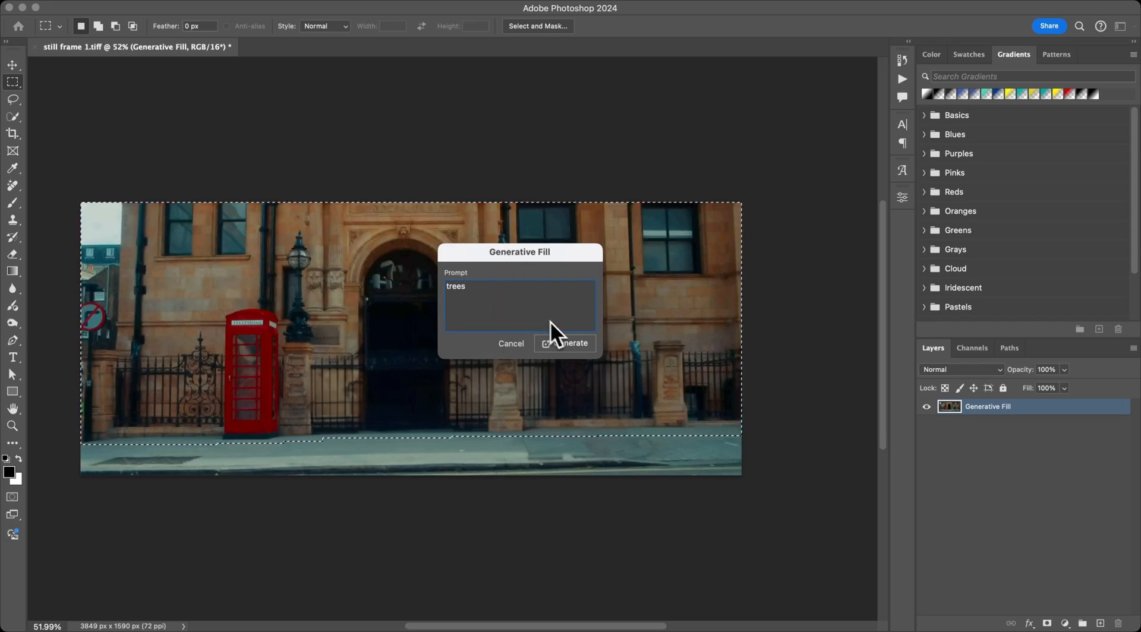
pyautogui.click(568, 343)
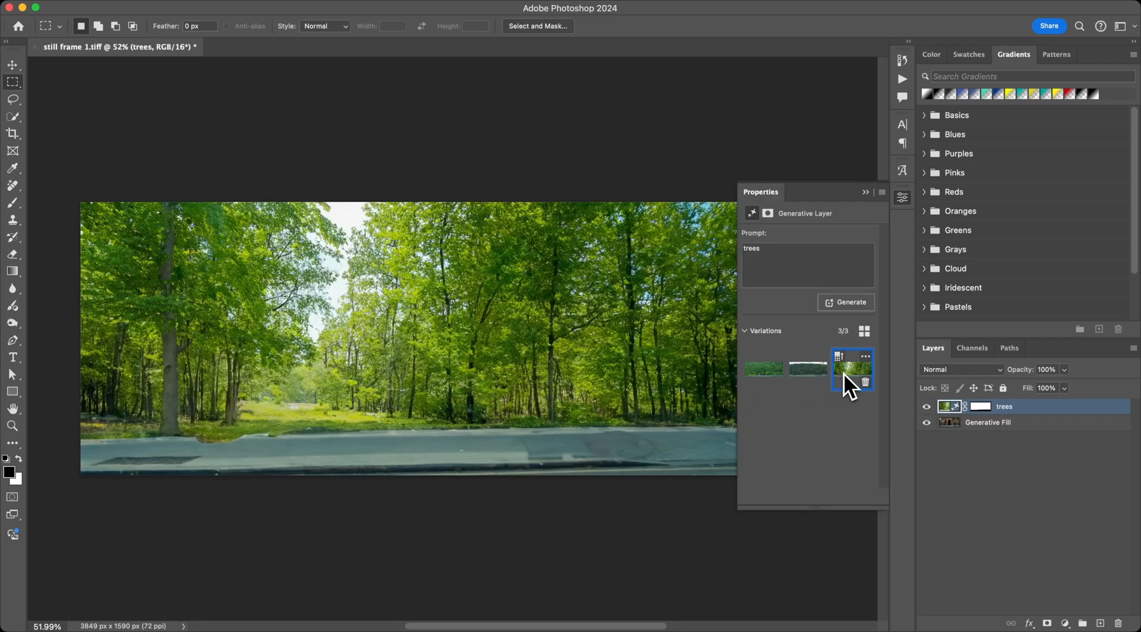
# Refine the prompt to 'tree, side view', regenerate, and choose a tree variation
pyautogui.click(763, 369)
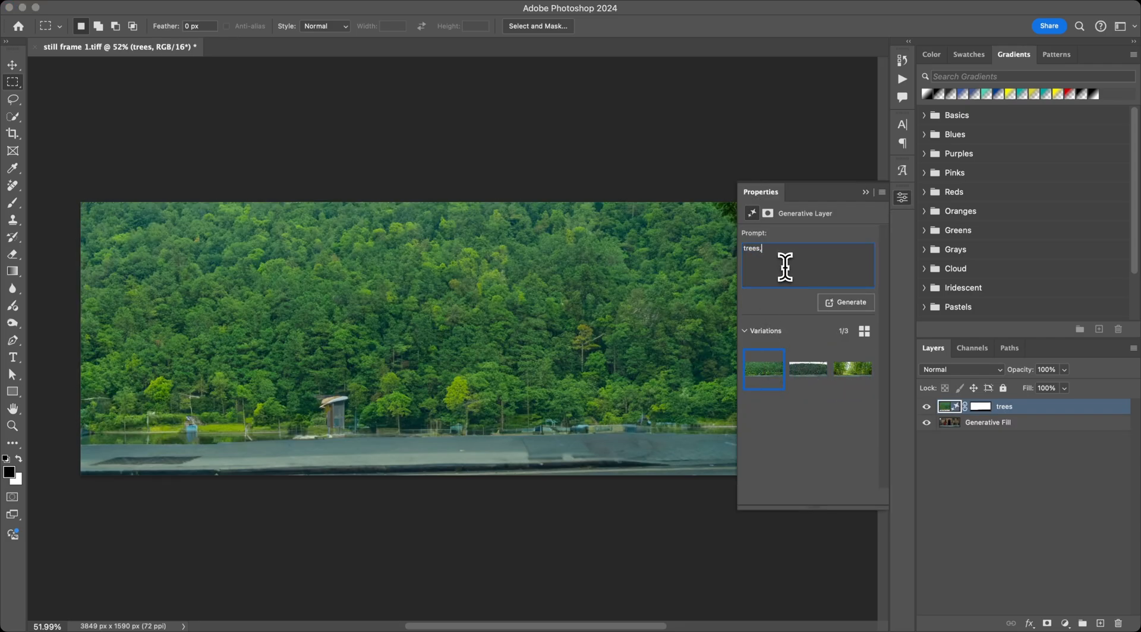
pyautogui.write(', side view')
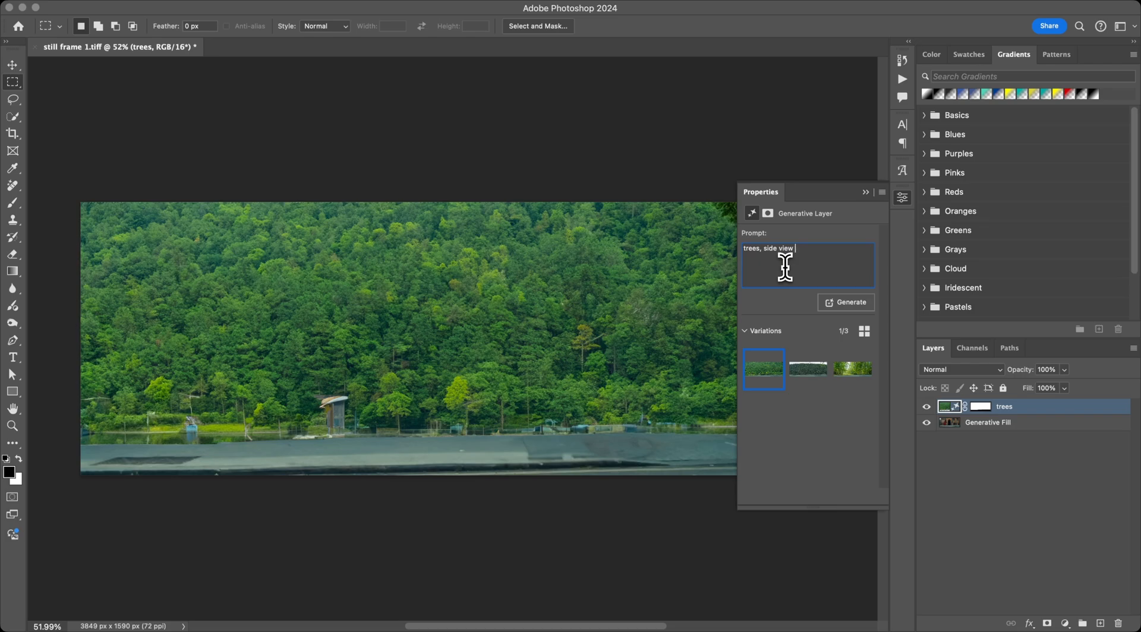
pyautogui.click(846, 302)
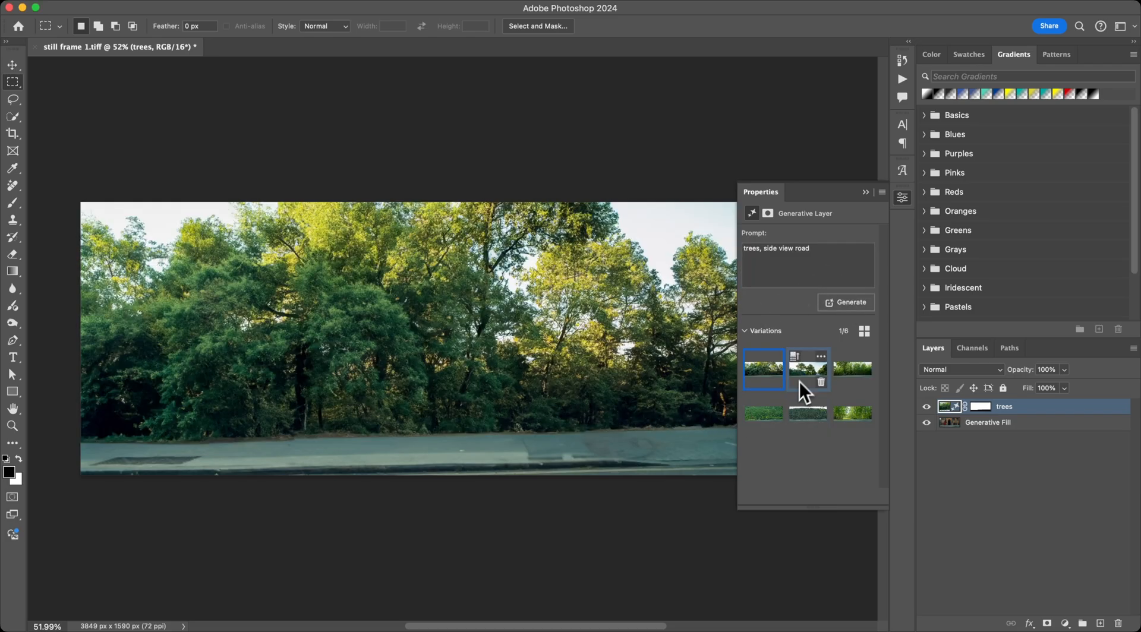
pyautogui.click(852, 370)
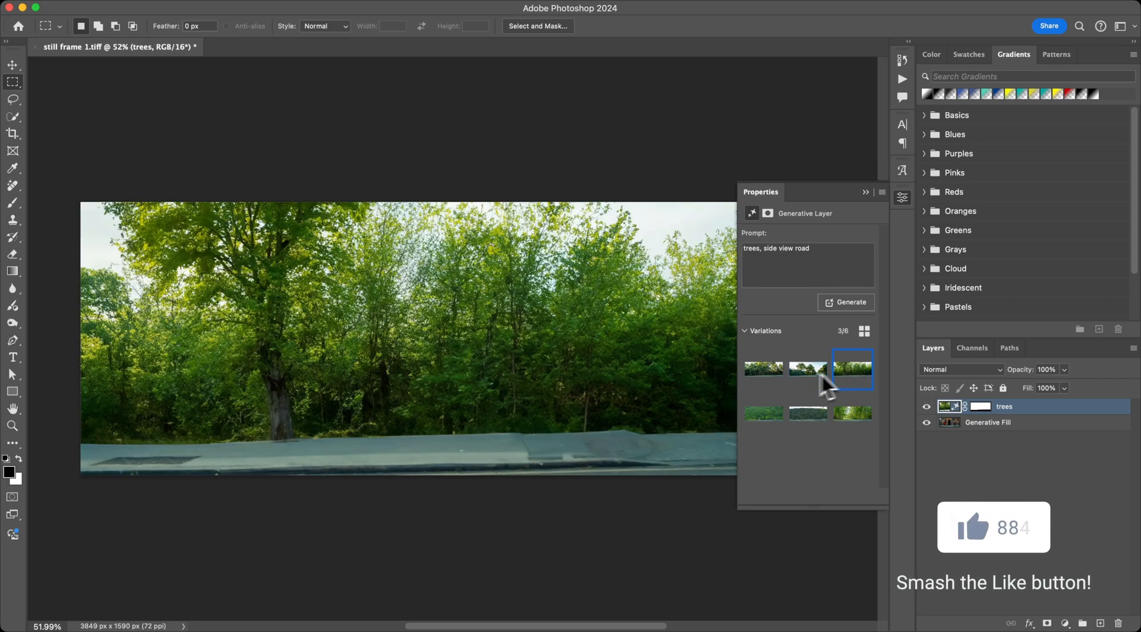
pyautogui.click(764, 370)
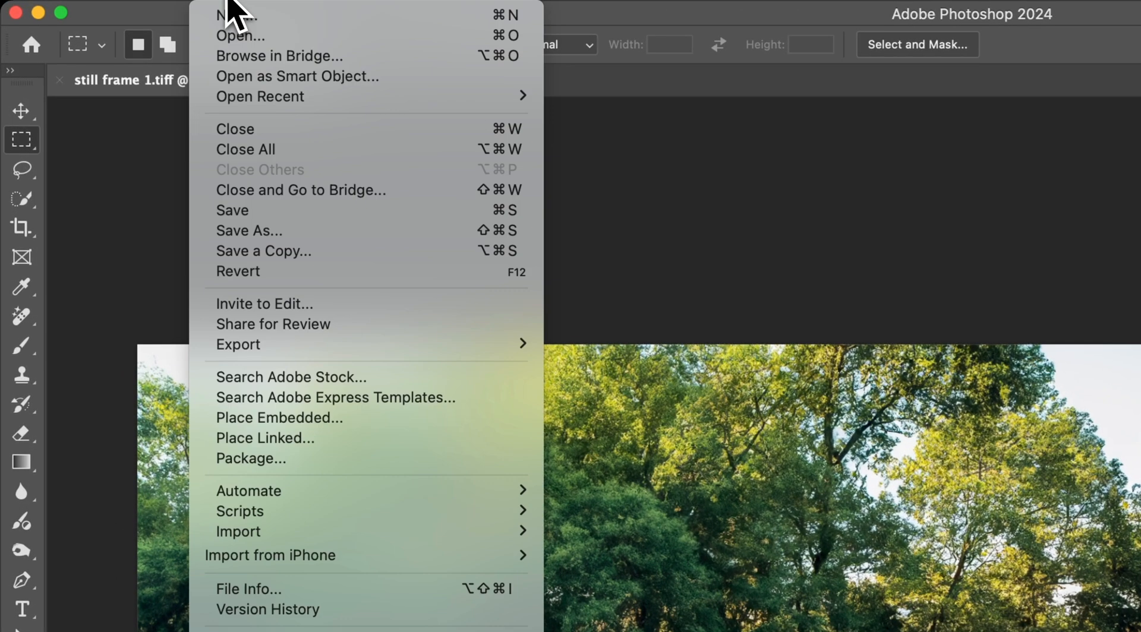
pyautogui.moveTo(255, 344)
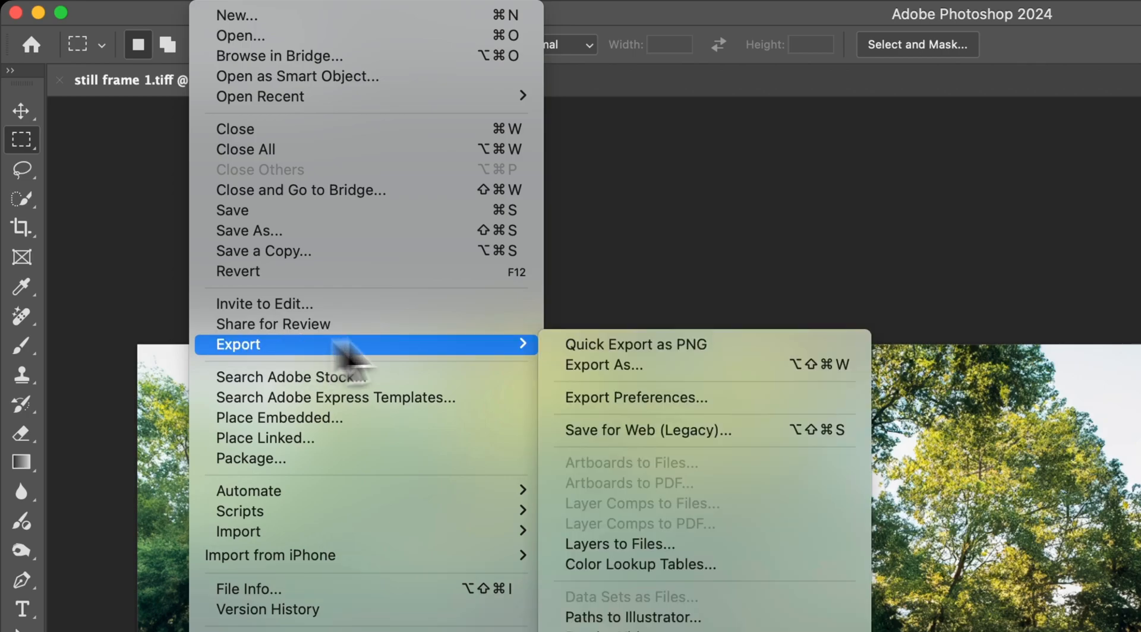
# Set the tree frame's Export As format to JPG at quality 7
pyautogui.click(606, 364)
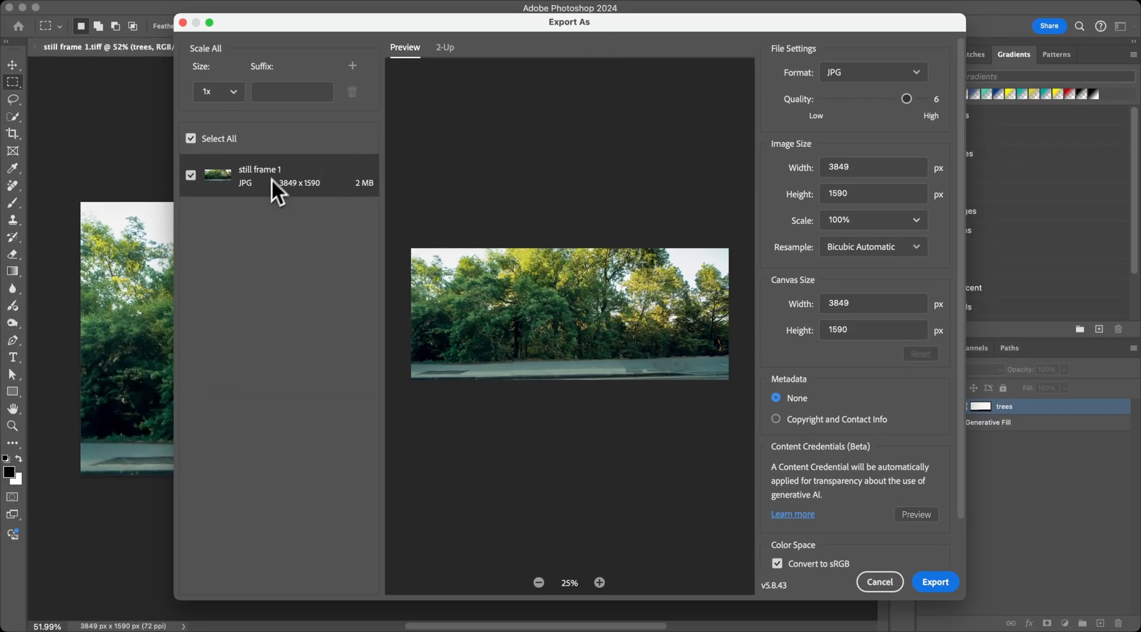
pyautogui.click(871, 71)
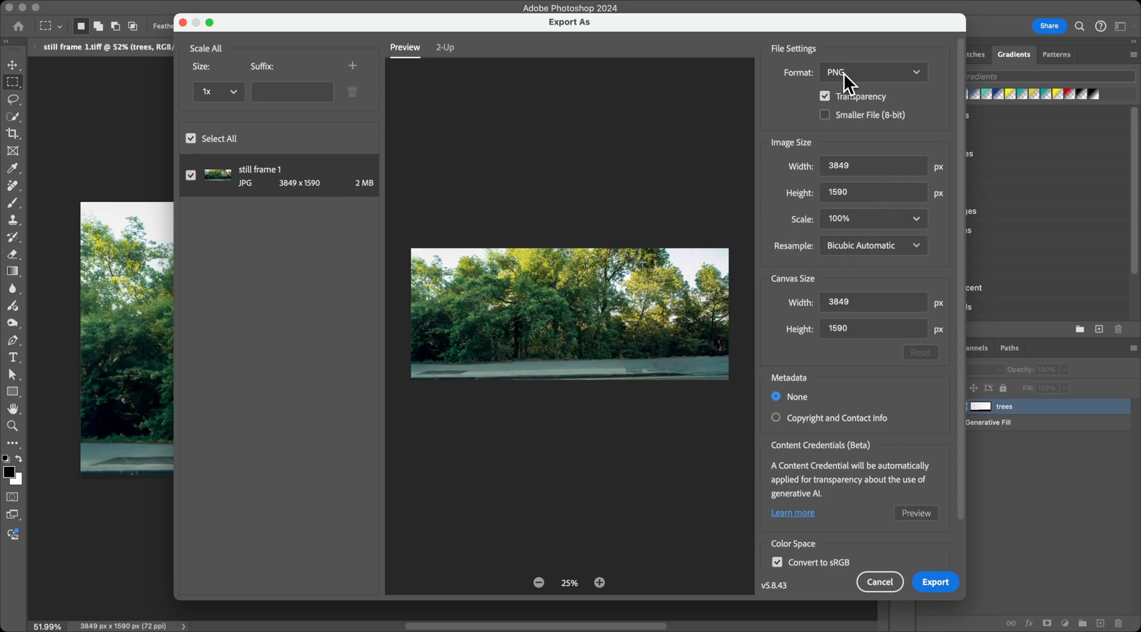
pyautogui.click(872, 71)
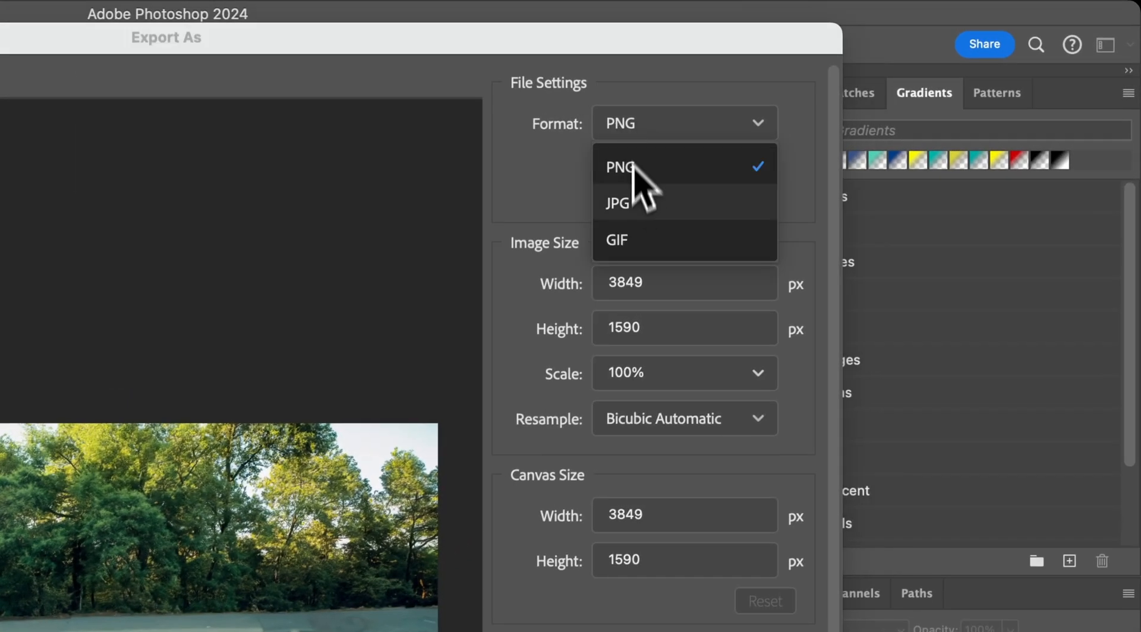
pyautogui.moveTo(651, 218)
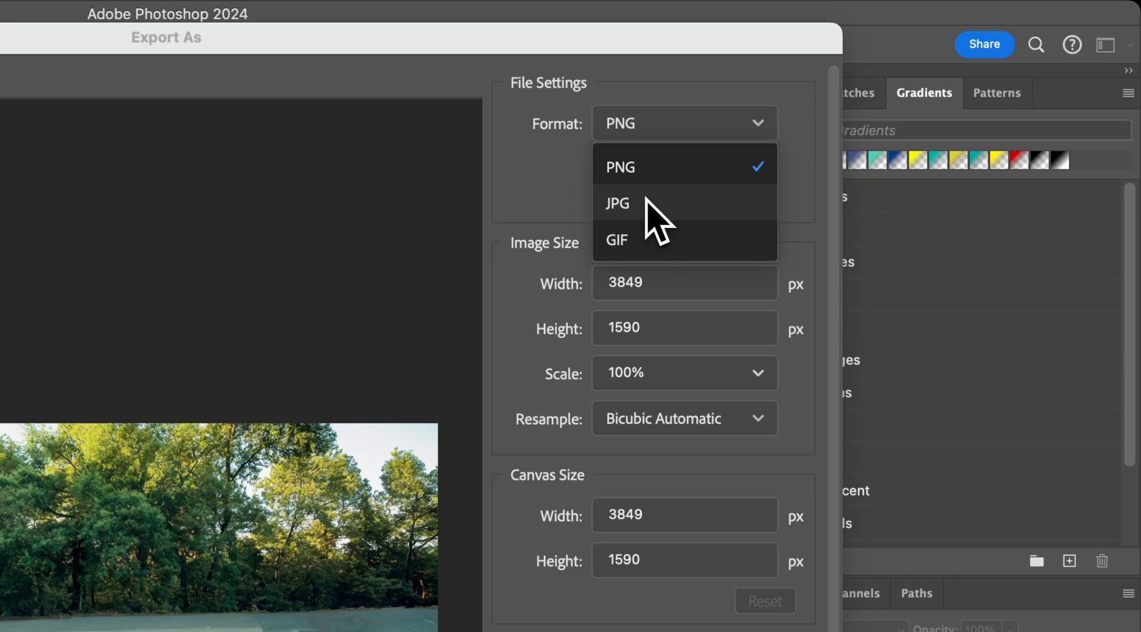
pyautogui.click(617, 204)
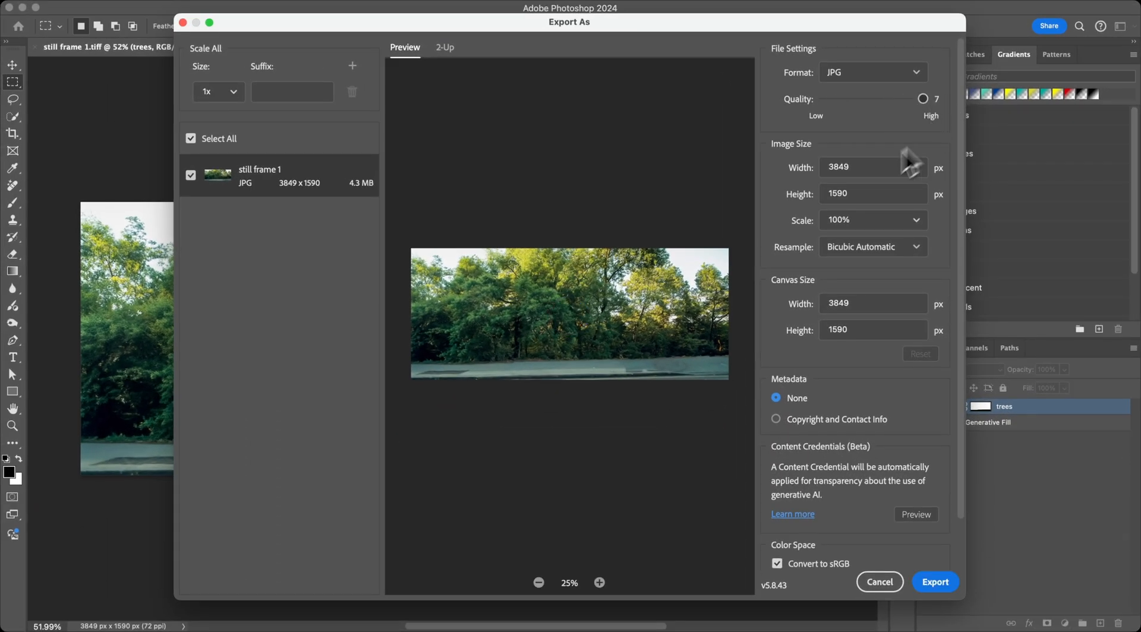
pyautogui.moveTo(905, 544)
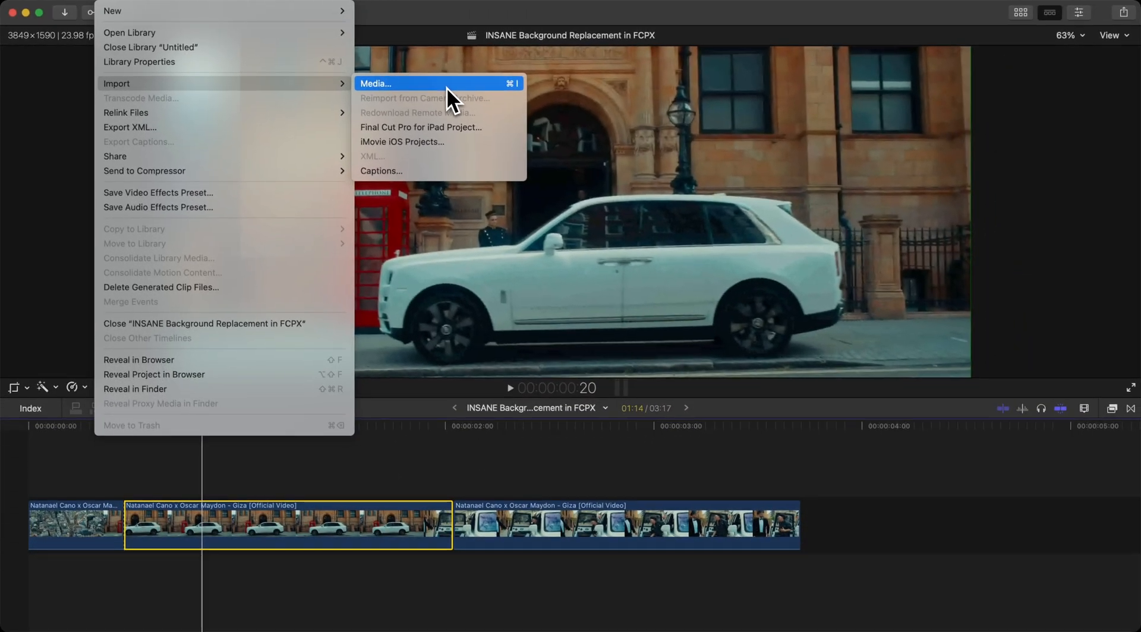
# Import still frame 2 under the car clip and stack a car clip copy above
pyautogui.click(375, 83)
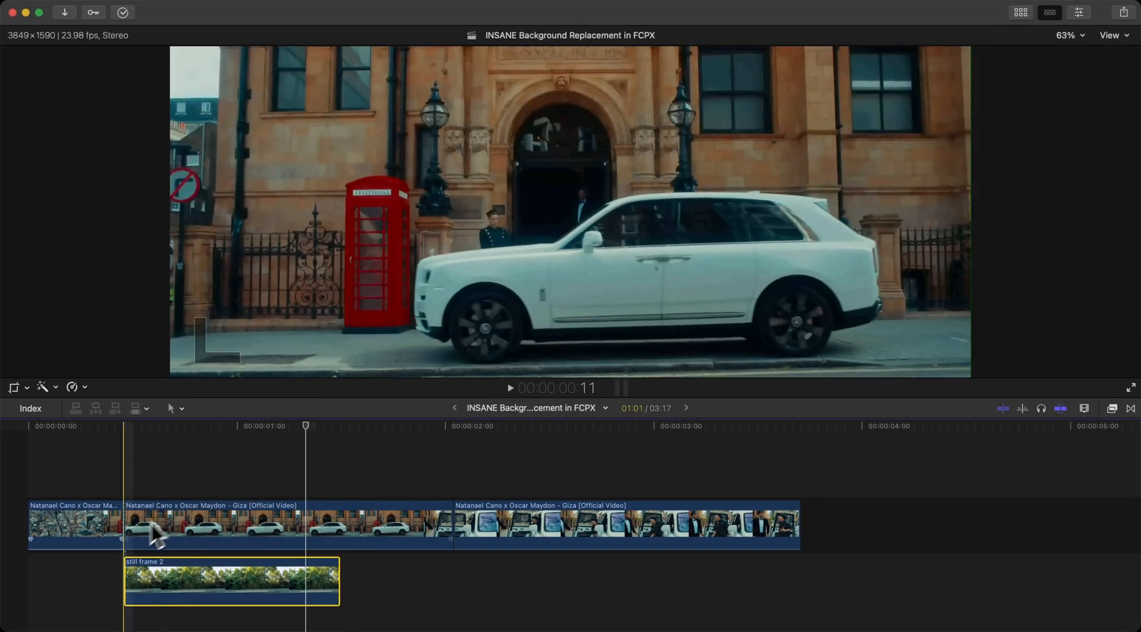
pyautogui.click(211, 526)
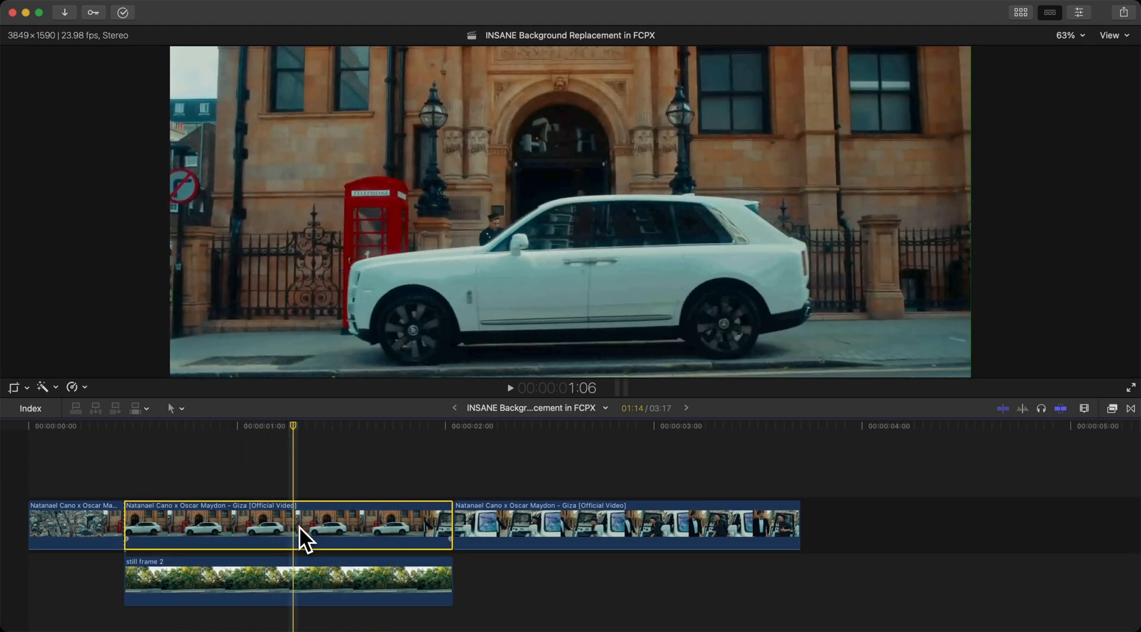
pyautogui.moveTo(287, 524); pyautogui.dragTo(288, 470)
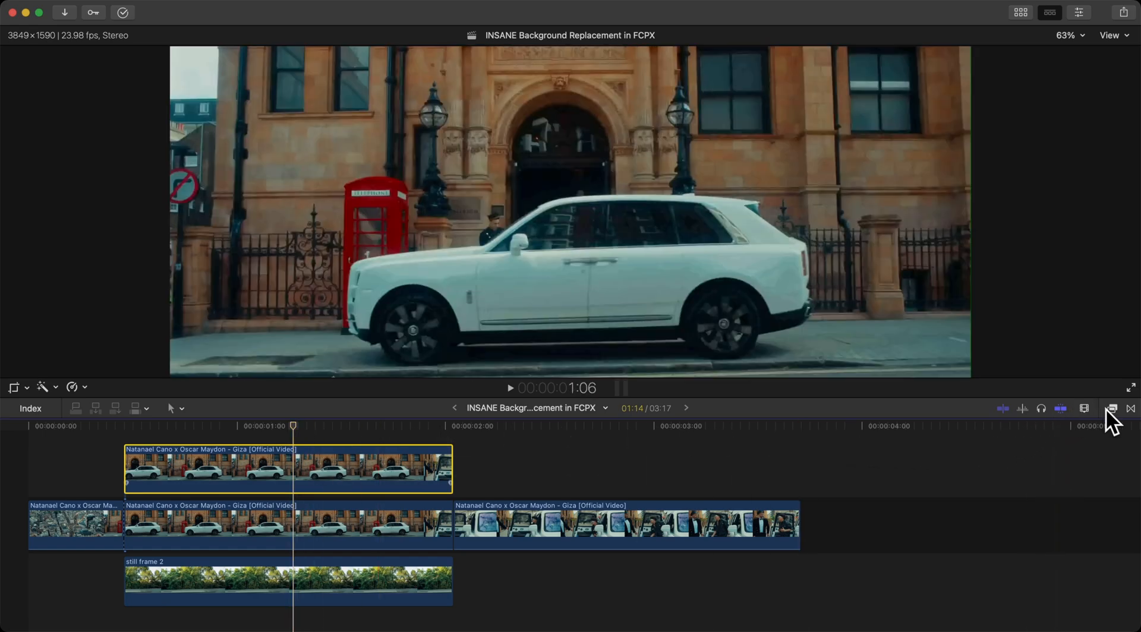
# Apply mRotoAI from the Effects browser to the top car clip and show the Inspector
pyautogui.click(1083, 408)
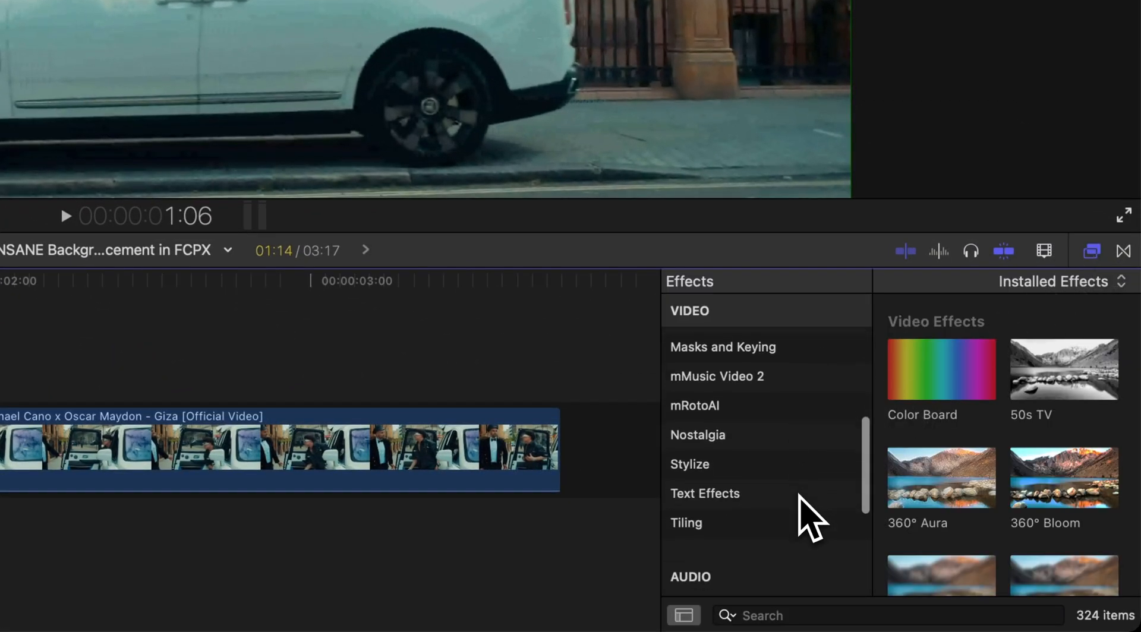
pyautogui.scroll(-3)
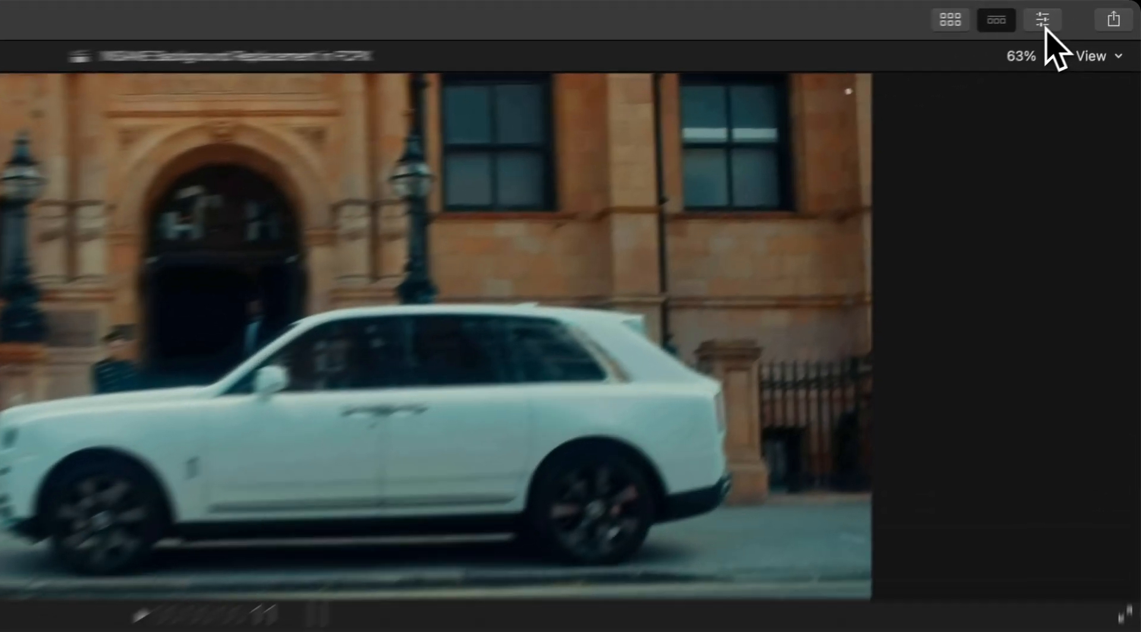
pyautogui.click(1040, 19)
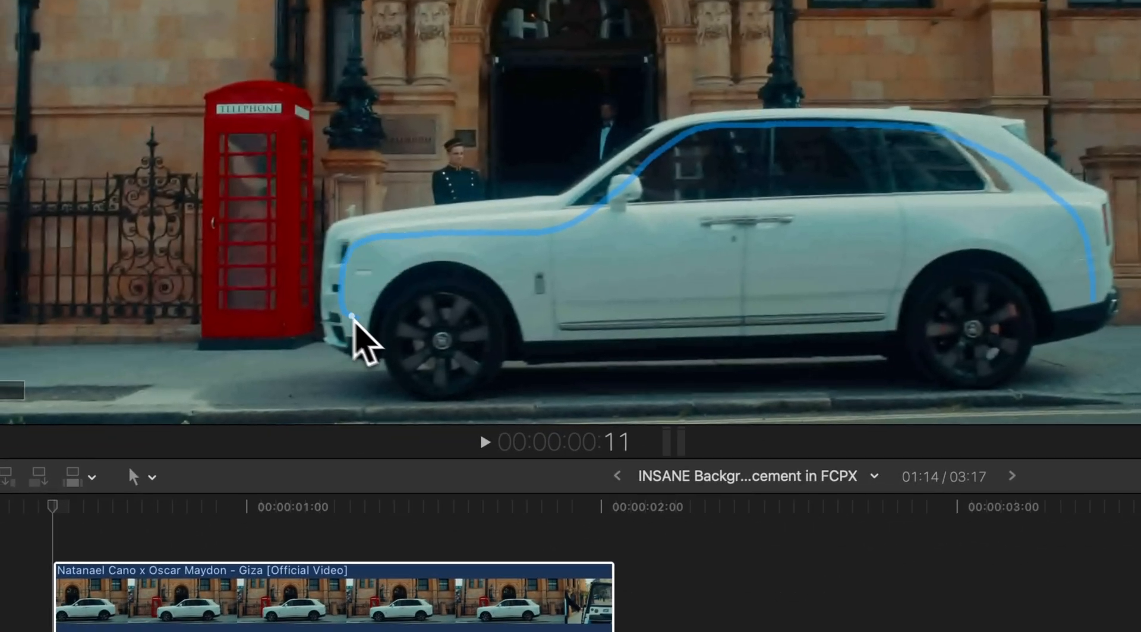
# Paint an mRotoAI stroke over the white car, clear the old path, and keep precision at Accurate
pyautogui.moveTo(353, 316); pyautogui.dragTo(280, 399)
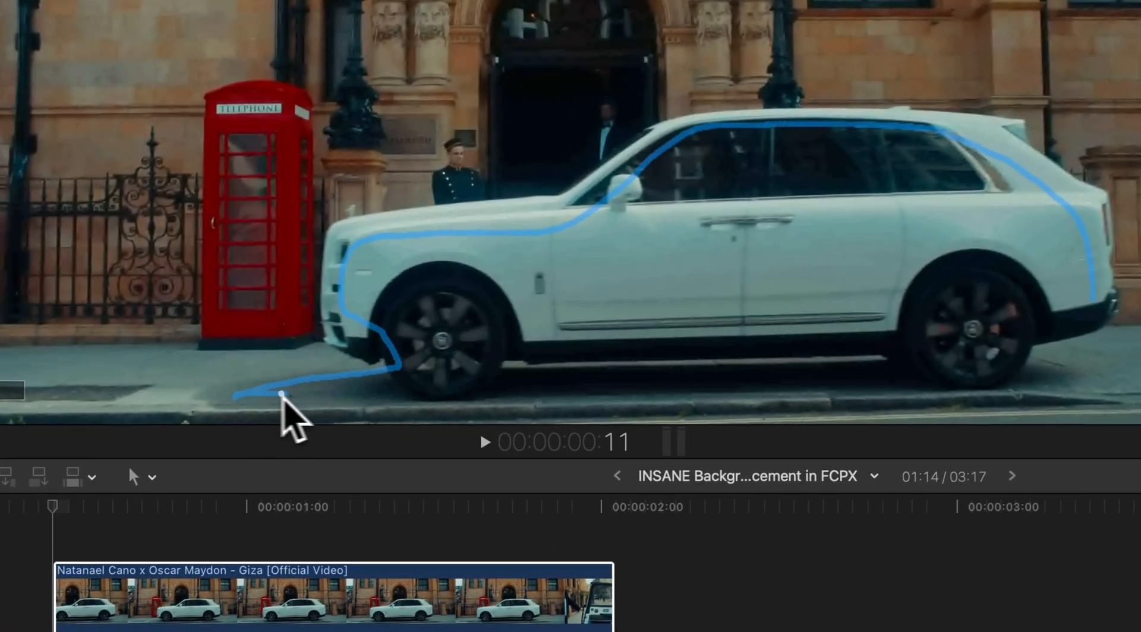
pyautogui.moveTo(282, 399); pyautogui.dragTo(756, 386)
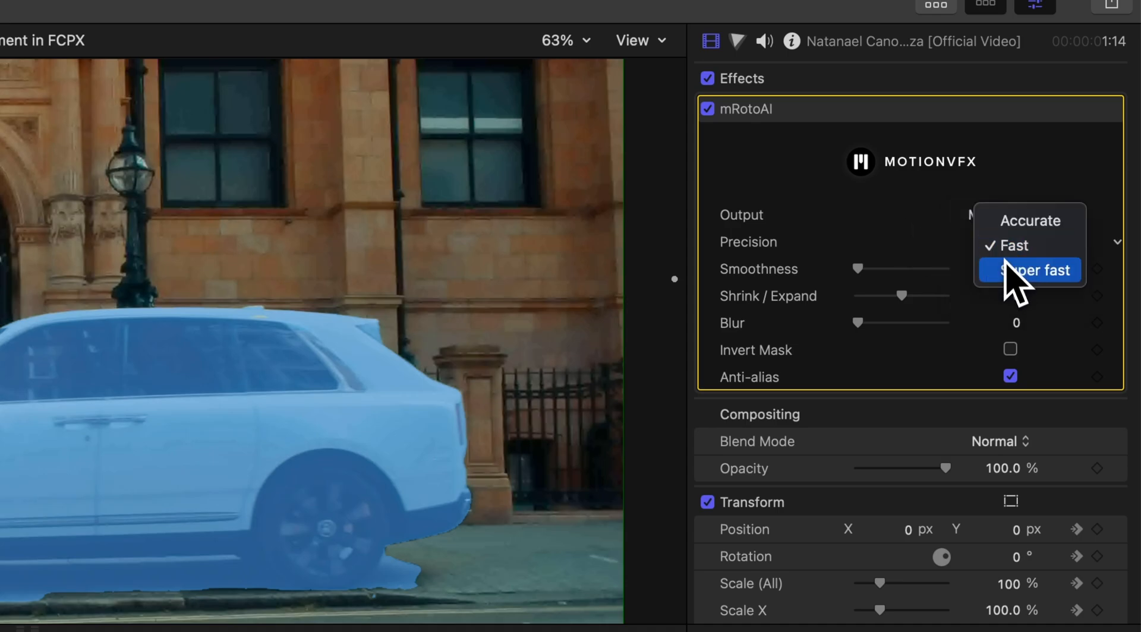
pyautogui.click(1030, 270)
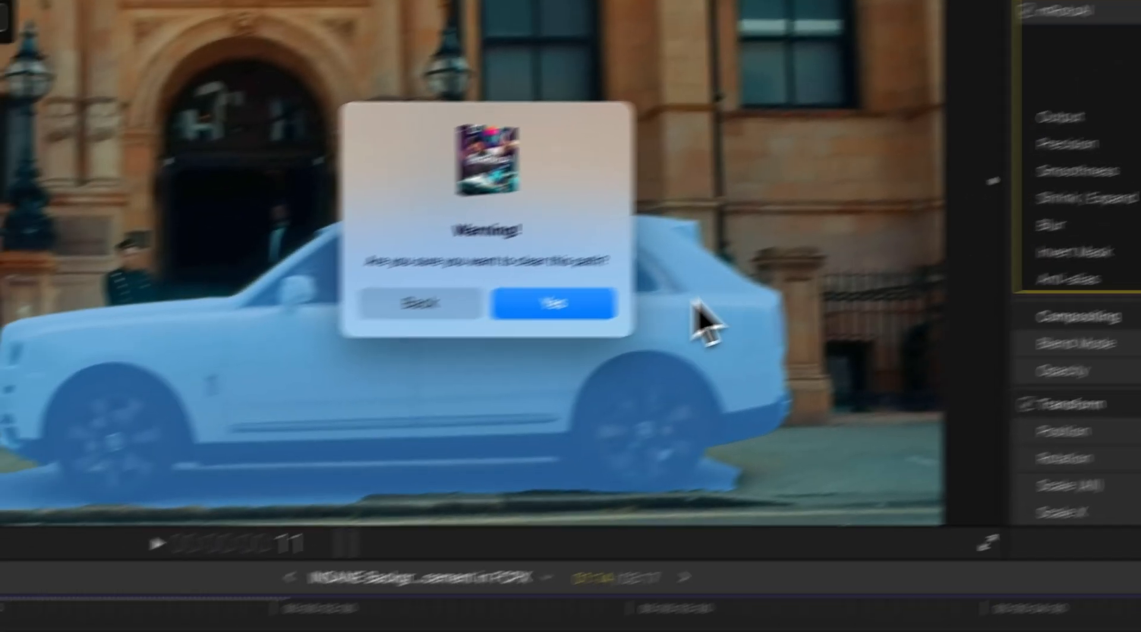
pyautogui.click(555, 302)
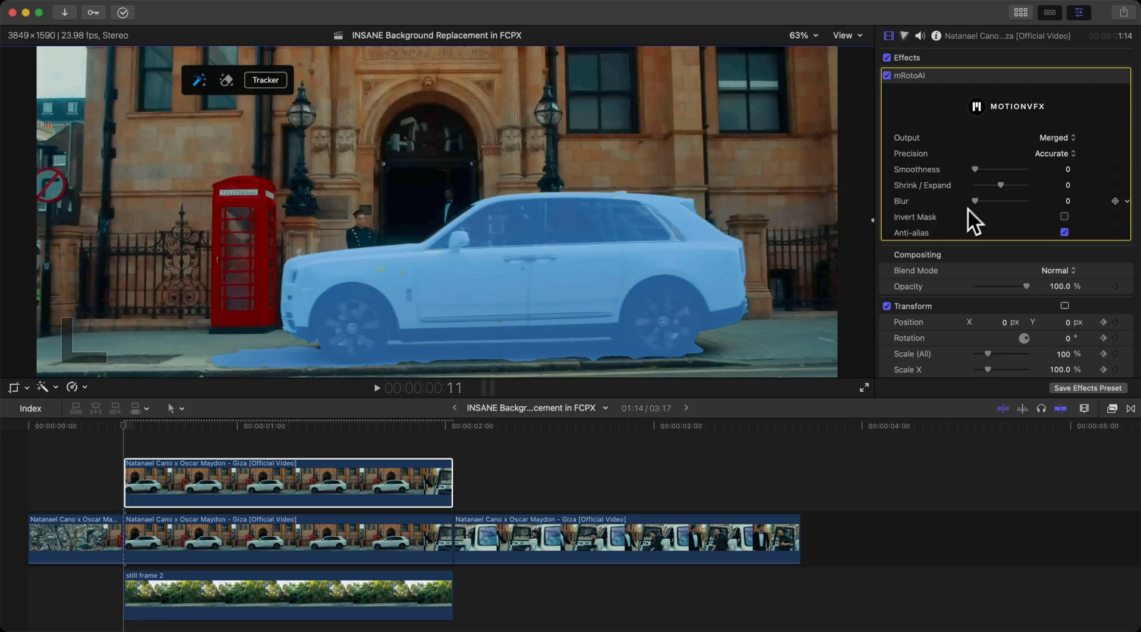
pyautogui.click(1054, 153)
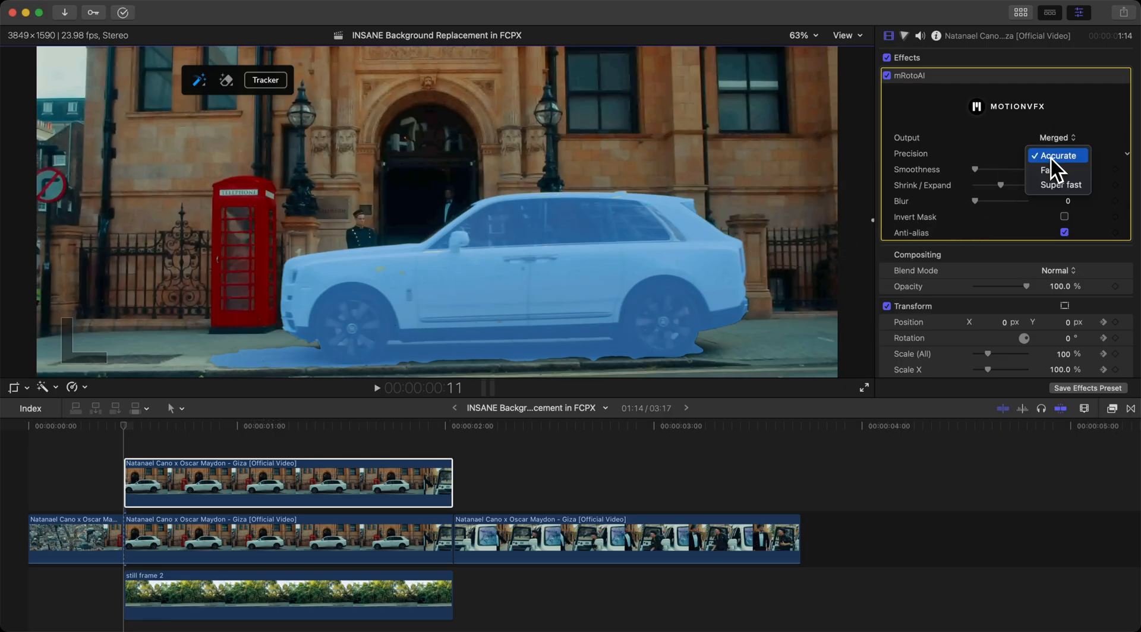
pyautogui.click(1056, 155)
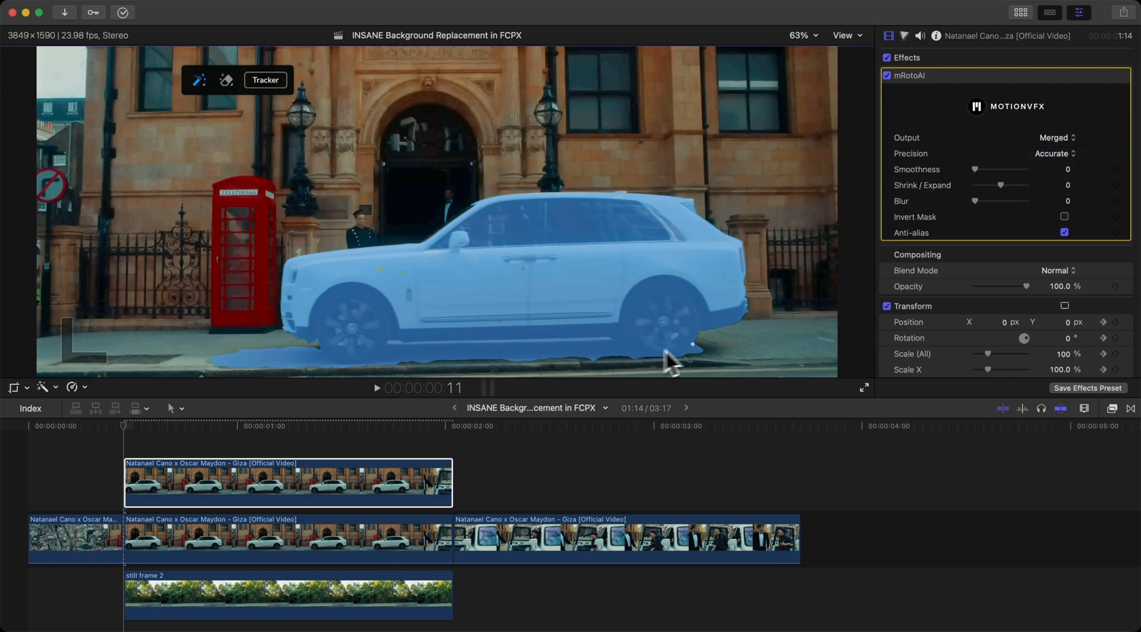
pyautogui.moveTo(931, 218)
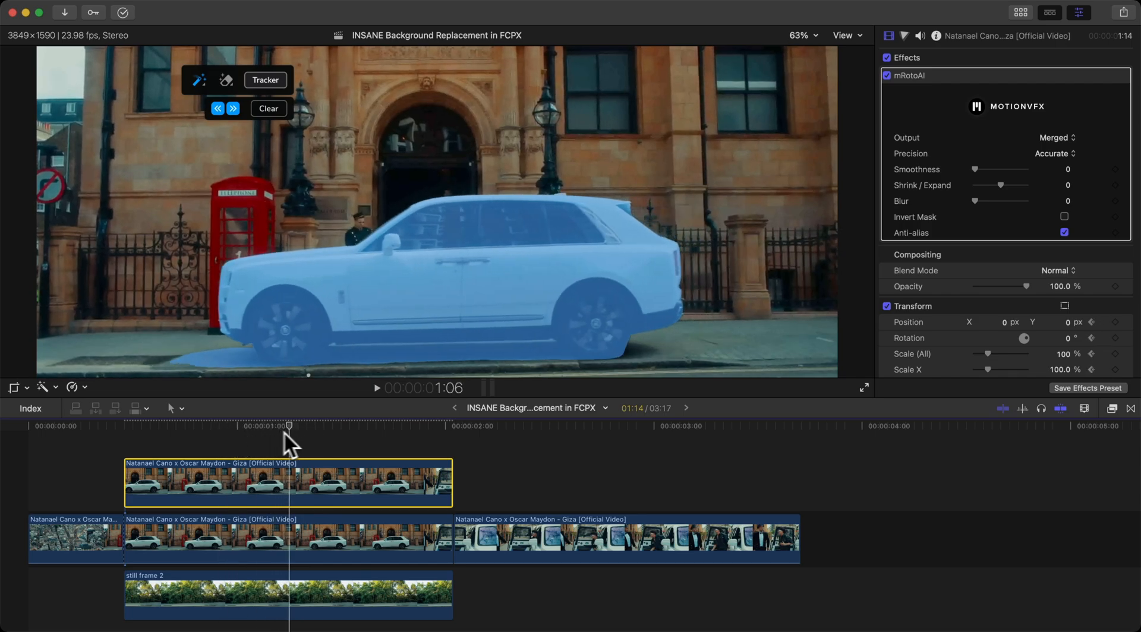
# Change the mask output mode, then set smoothness 0.13, shrink/expand -0.38 and blur 0.31
pyautogui.click(1054, 137)
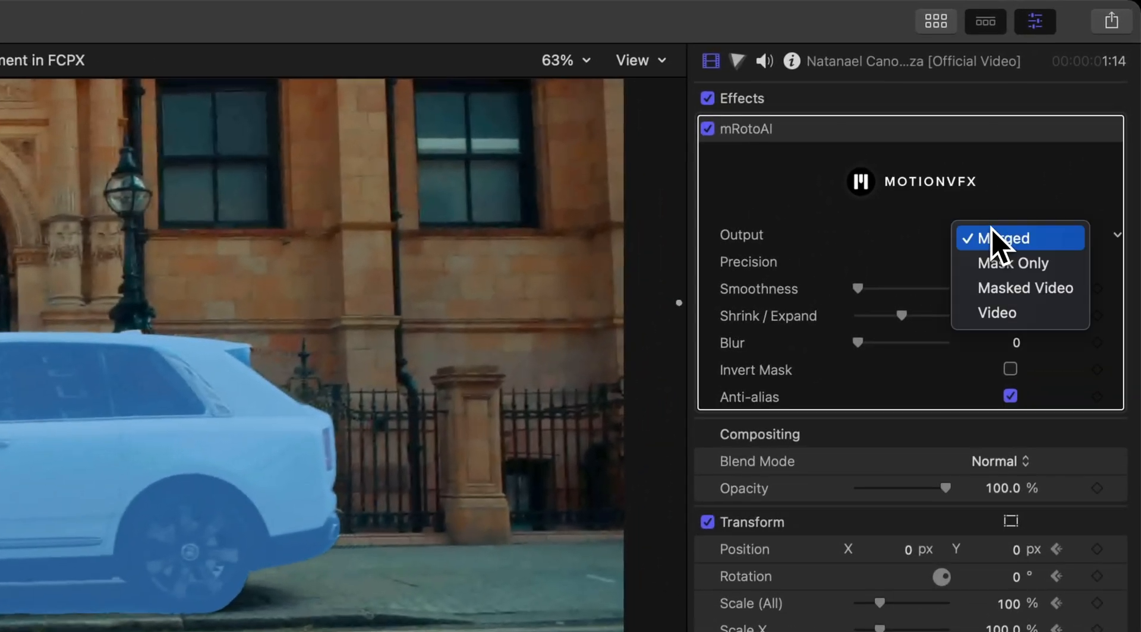
pyautogui.click(1024, 288)
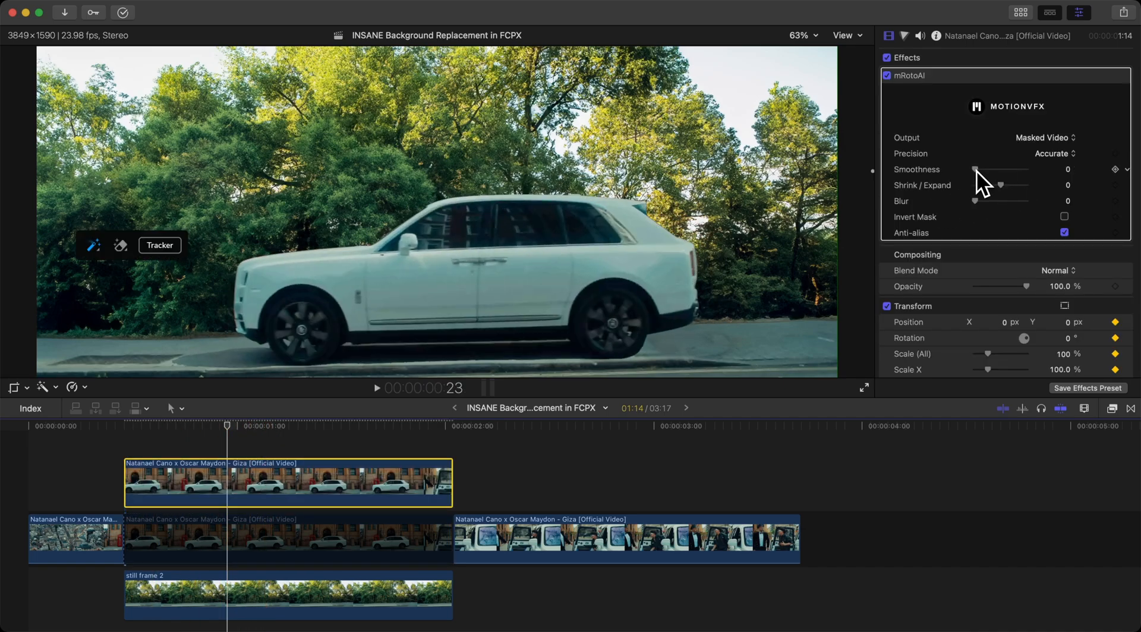
pyautogui.moveTo(976, 169); pyautogui.dragTo(981, 170)
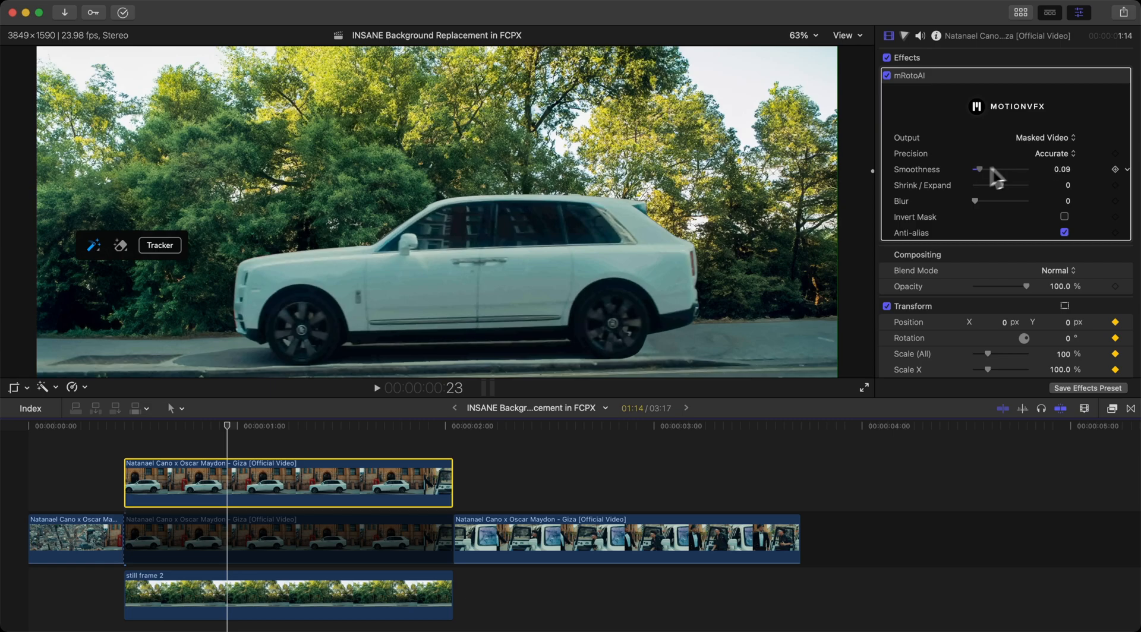
pyautogui.moveTo(979, 169); pyautogui.dragTo(982, 169)
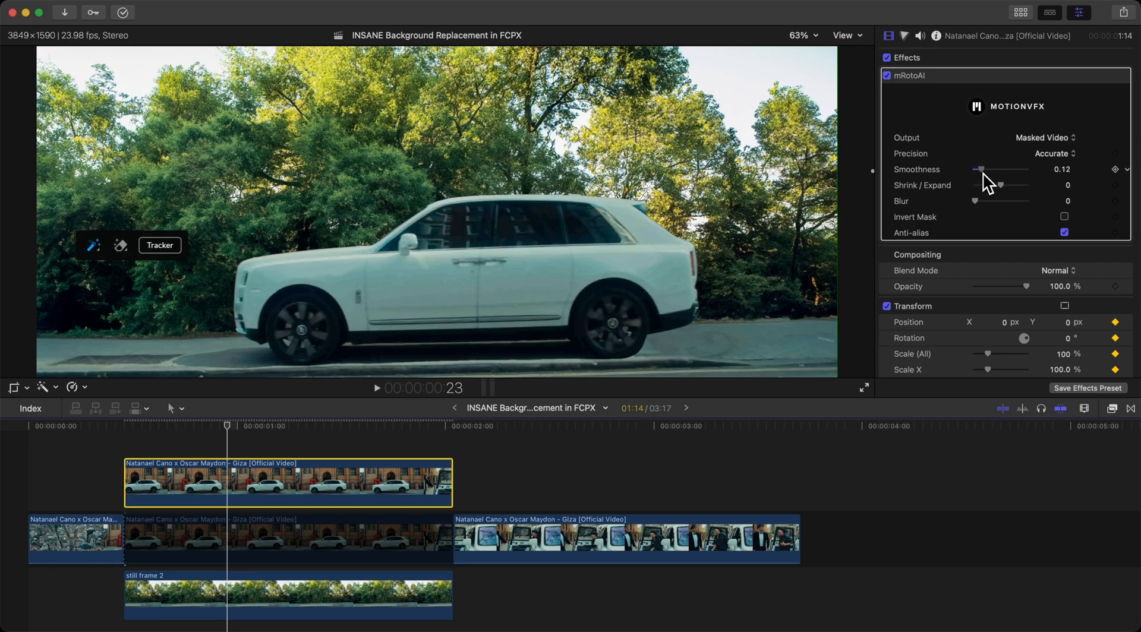
pyautogui.moveTo(1001, 185); pyautogui.dragTo(981, 185)
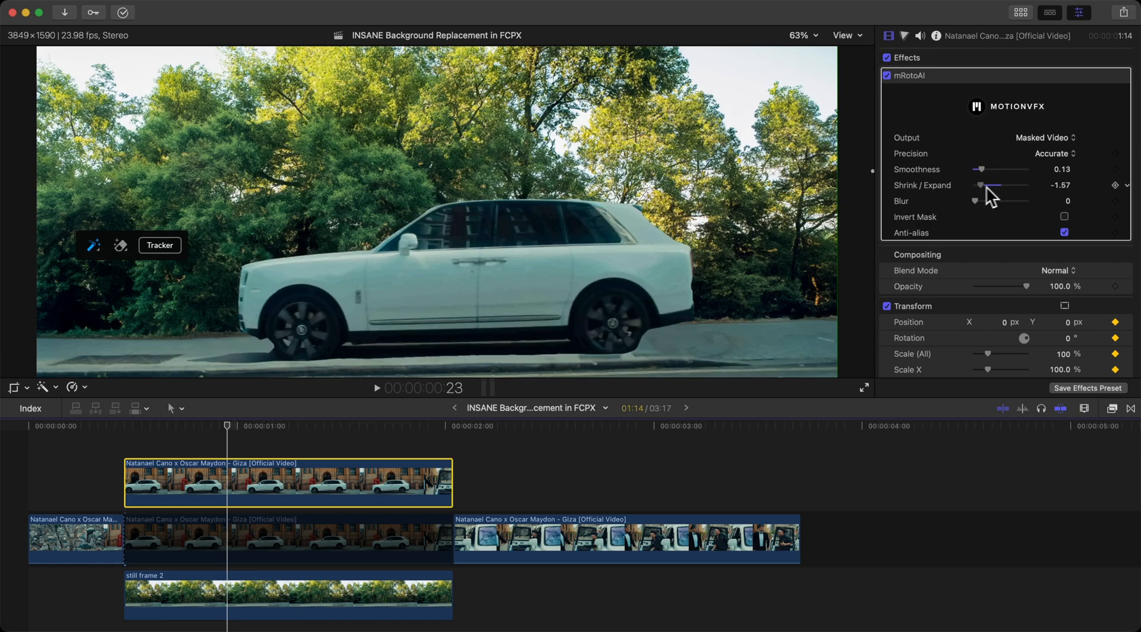
pyautogui.moveTo(981, 189); pyautogui.dragTo(989, 189)
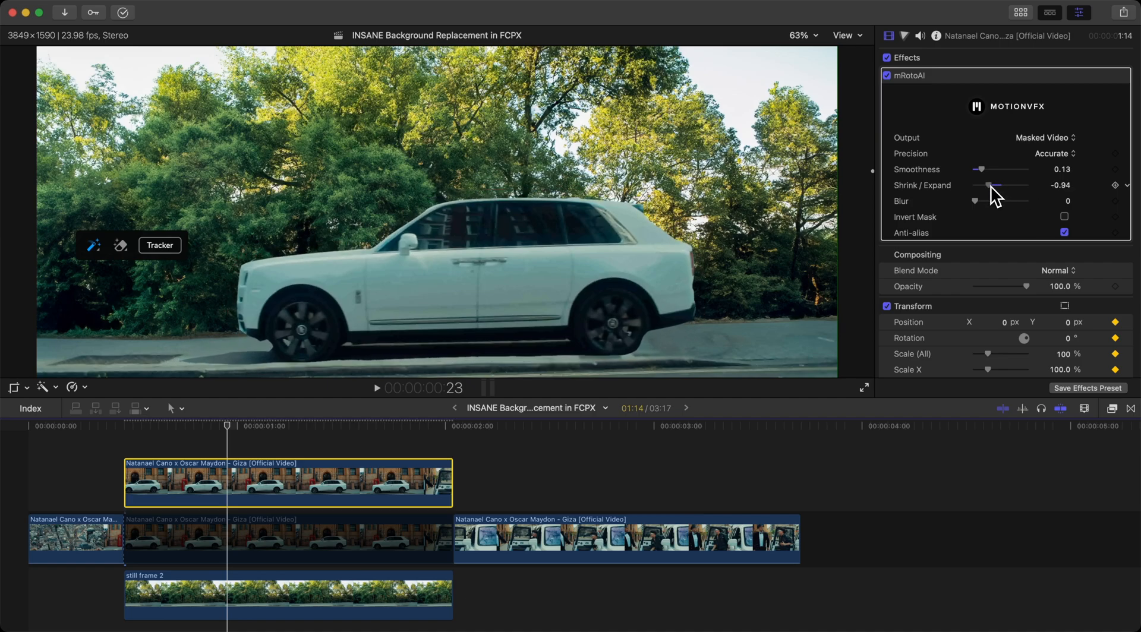
pyautogui.moveTo(979, 186); pyautogui.dragTo(1010, 186)
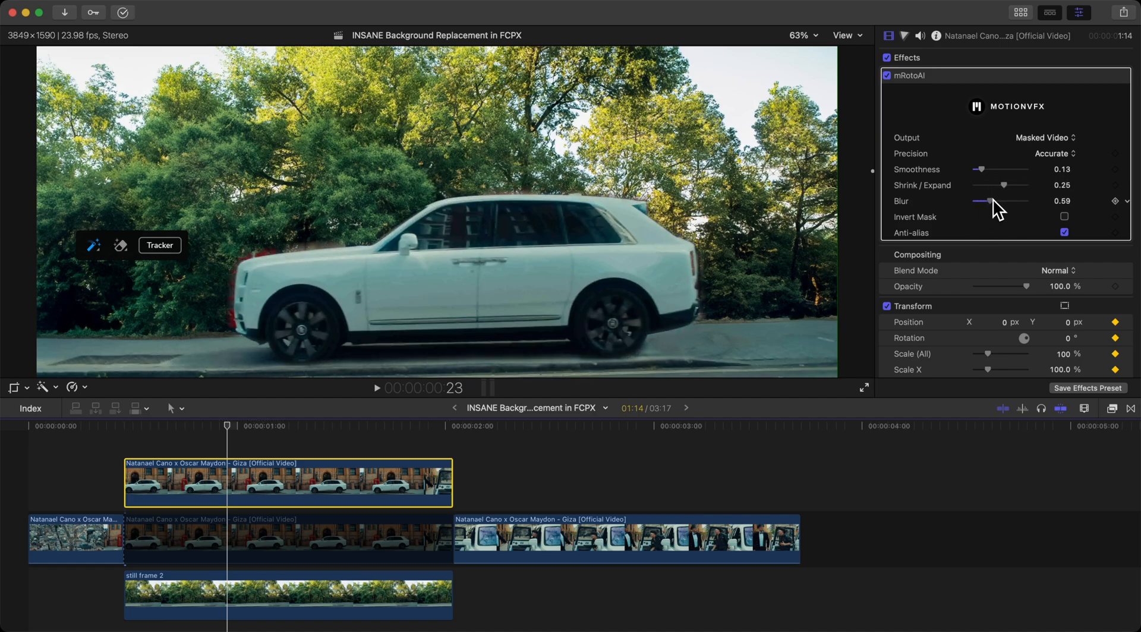
pyautogui.moveTo(1022, 184); pyautogui.dragTo(998, 185)
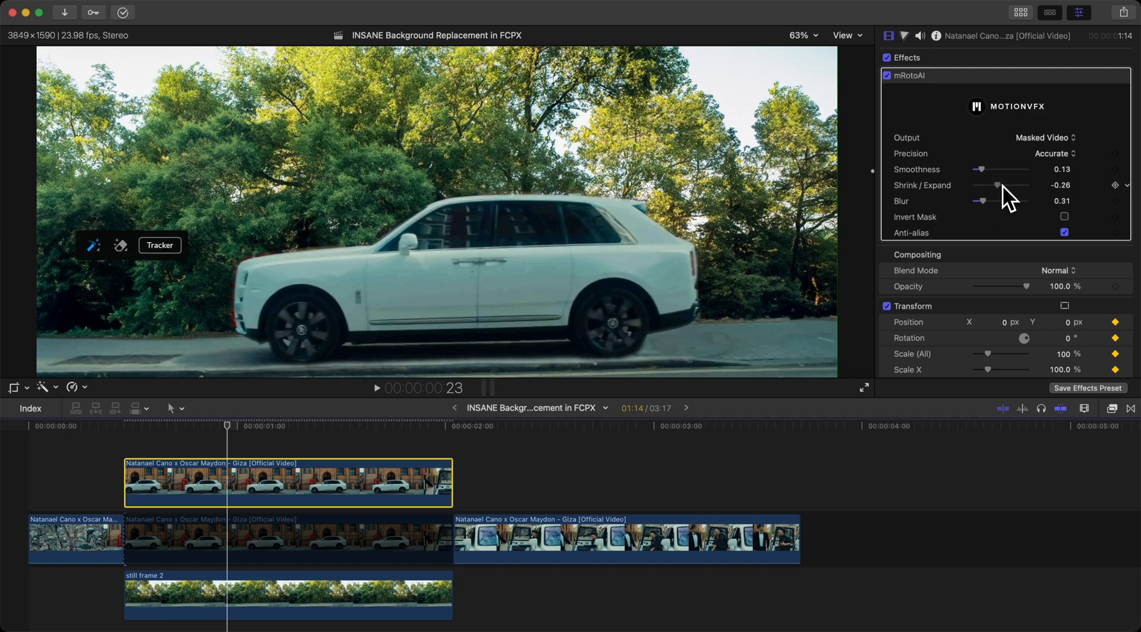
pyautogui.moveTo(997, 185); pyautogui.dragTo(989, 185)
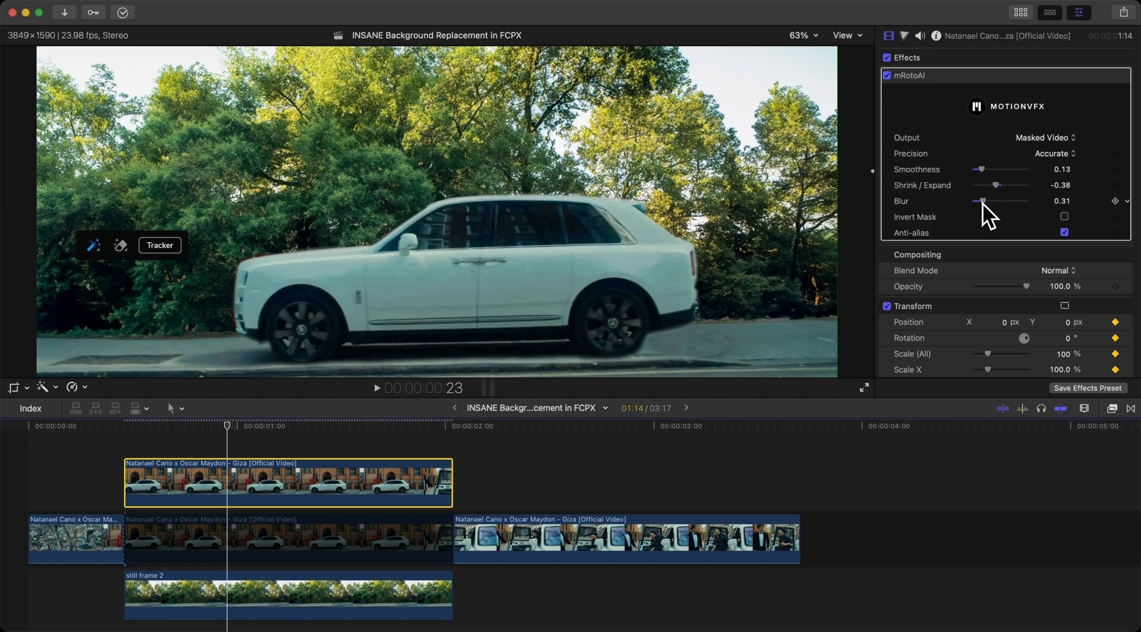
pyautogui.moveTo(1055, 241)
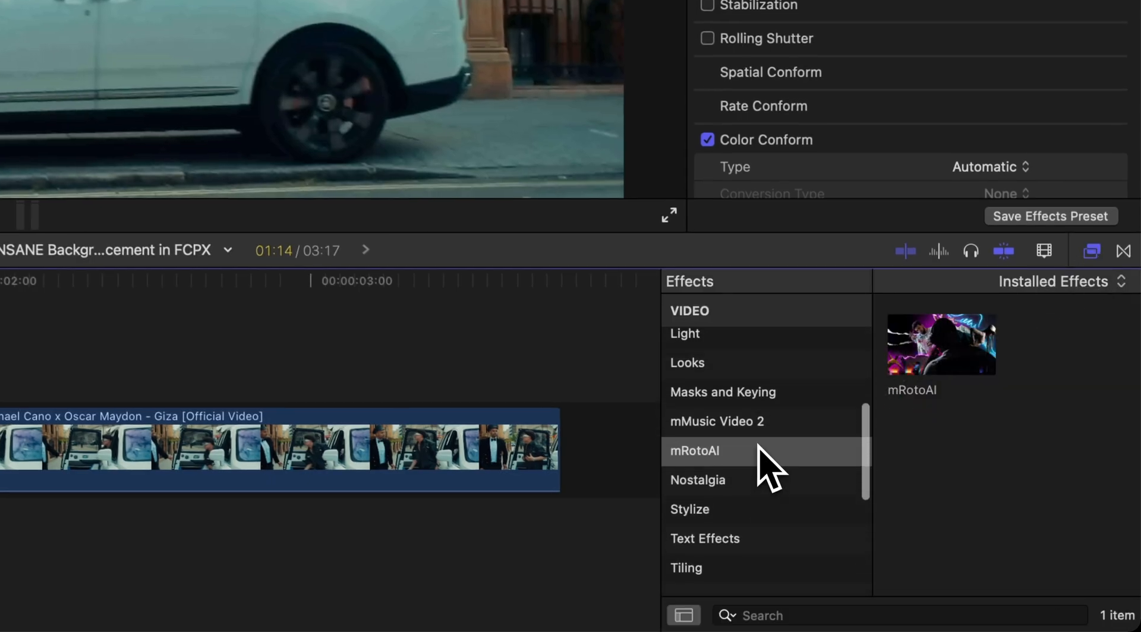
# Add a Shape Mask to the lower car clip, widen it past the frame, lower its top, feather 37.8
pyautogui.click(722, 467)
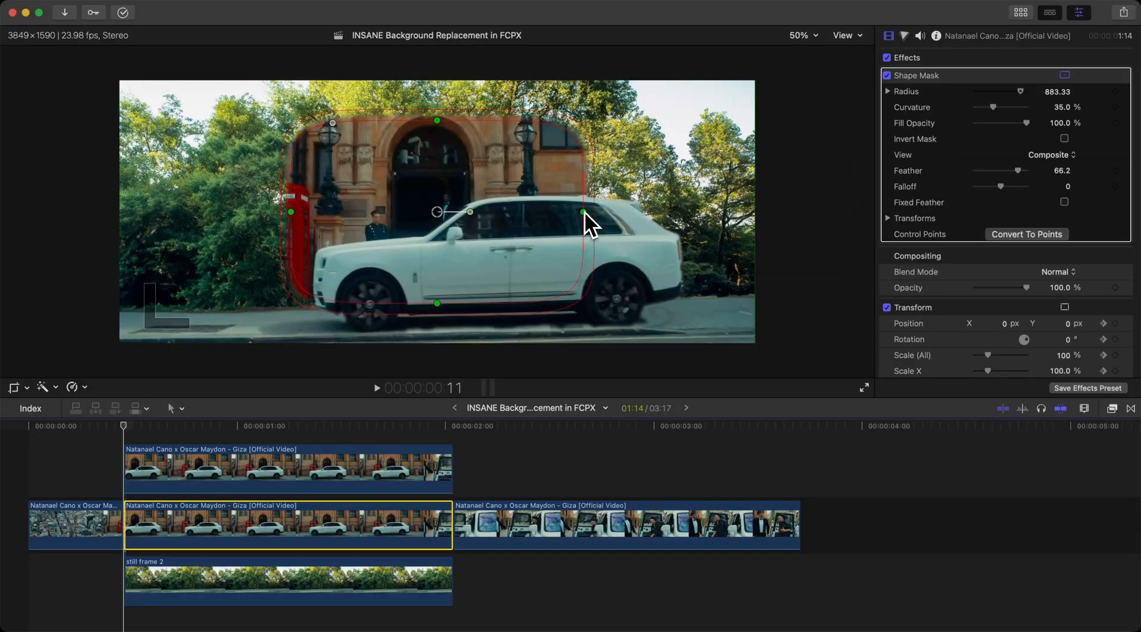
pyautogui.moveTo(582, 212); pyautogui.dragTo(783, 212)
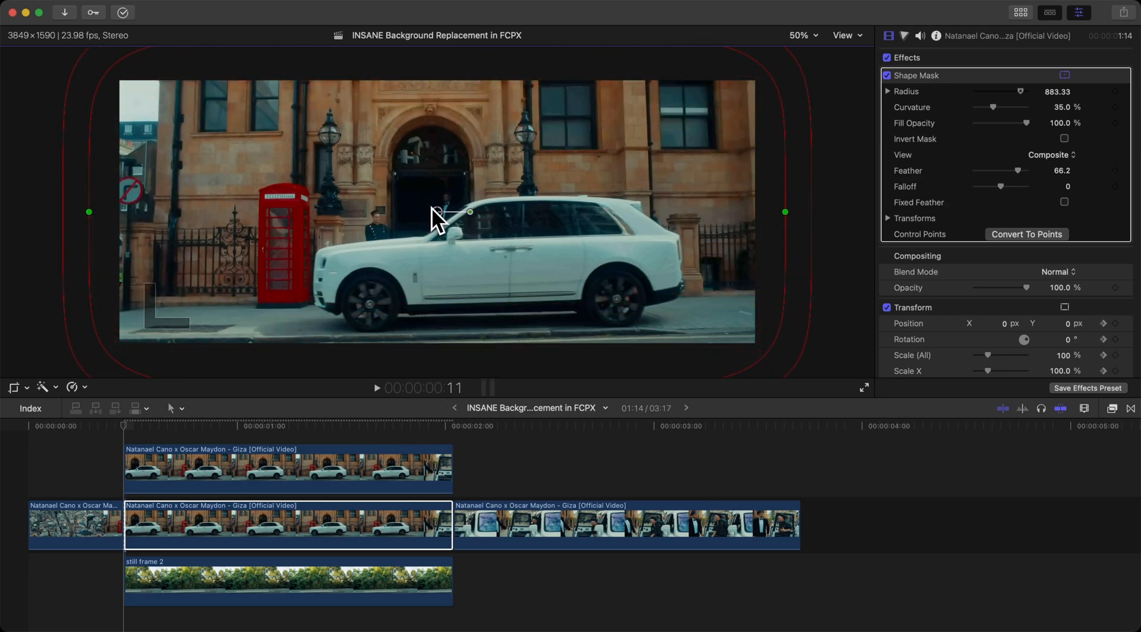
pyautogui.moveTo(434, 211); pyautogui.dragTo(434, 322)
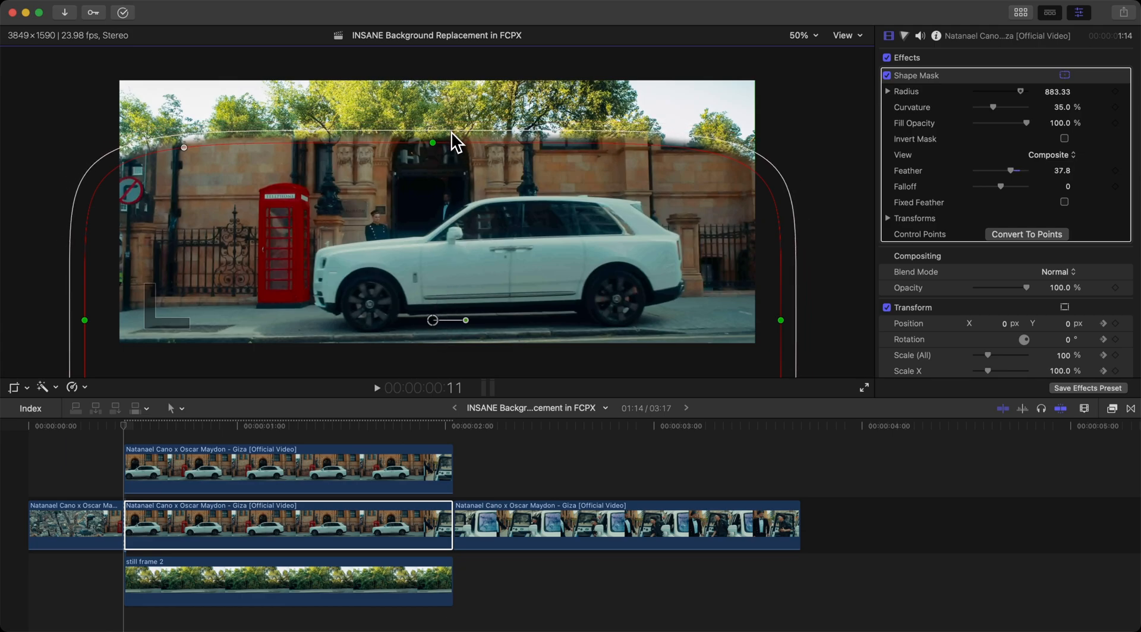
pyautogui.moveTo(1010, 171); pyautogui.dragTo(1018, 171)
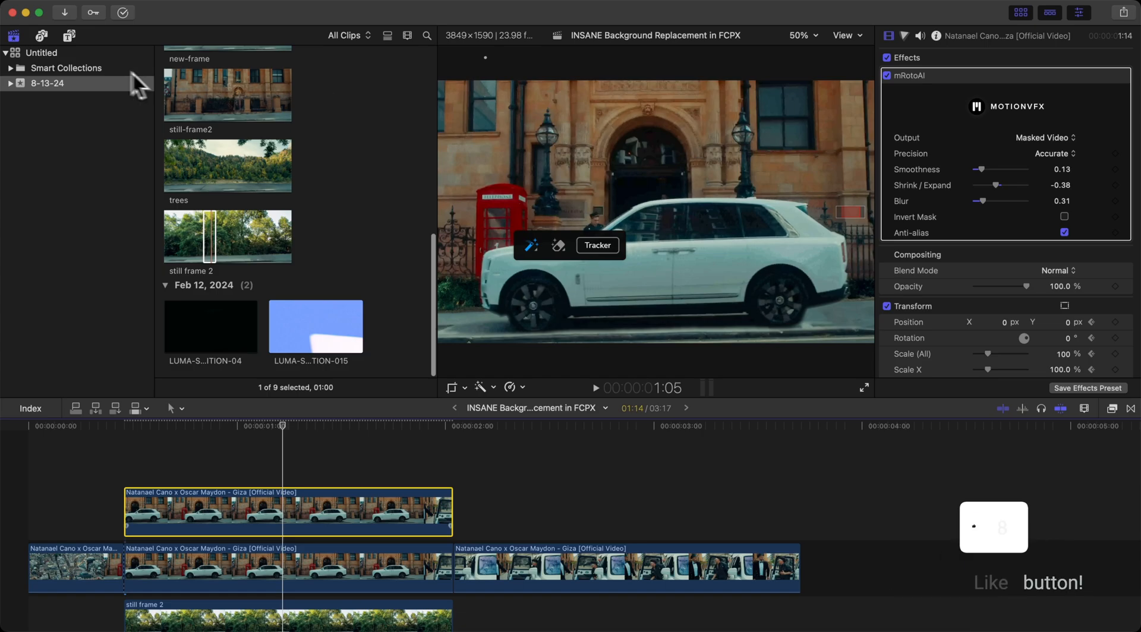
# Add the Handhelds title over the car shot and switch its Handheld Preset to Preset 04
pyautogui.click(68, 35)
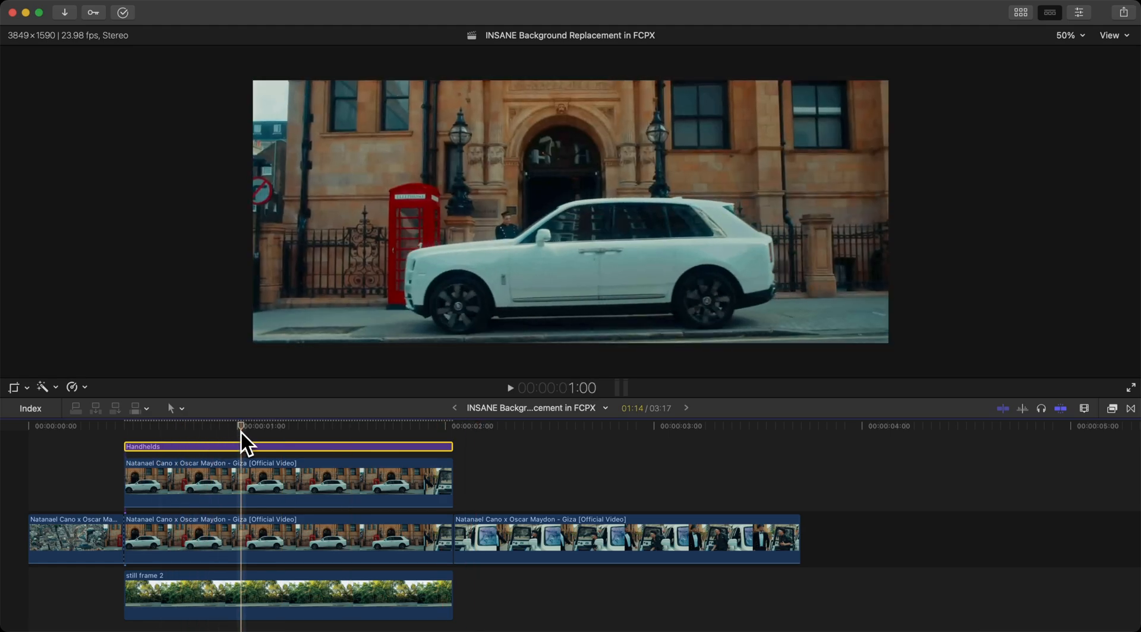
pyautogui.click(1079, 13)
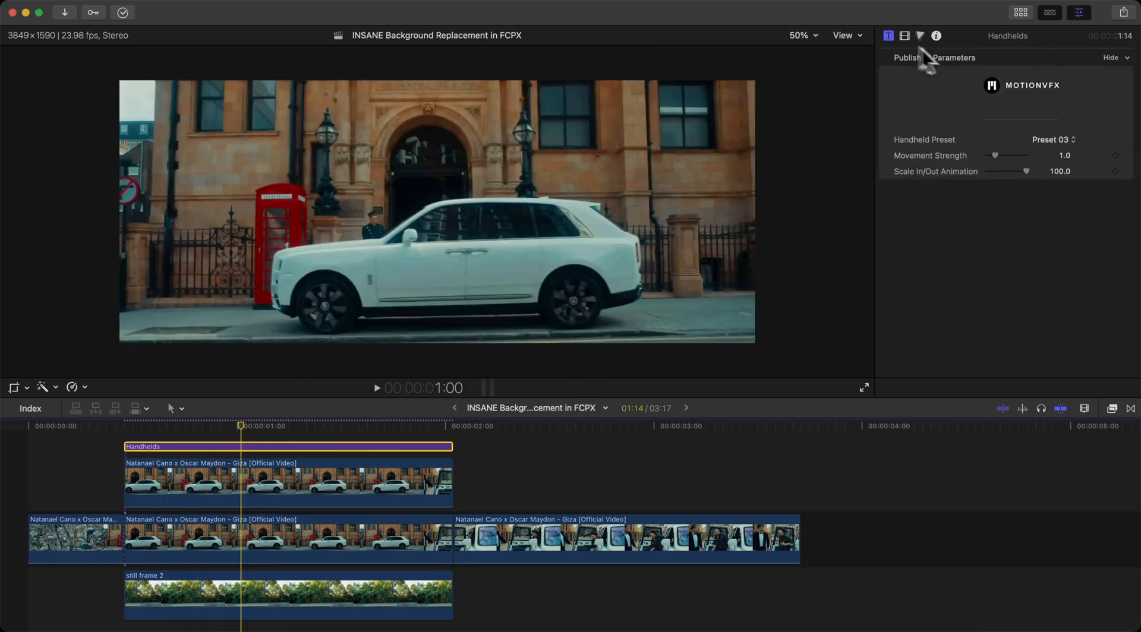
pyautogui.click(1052, 139)
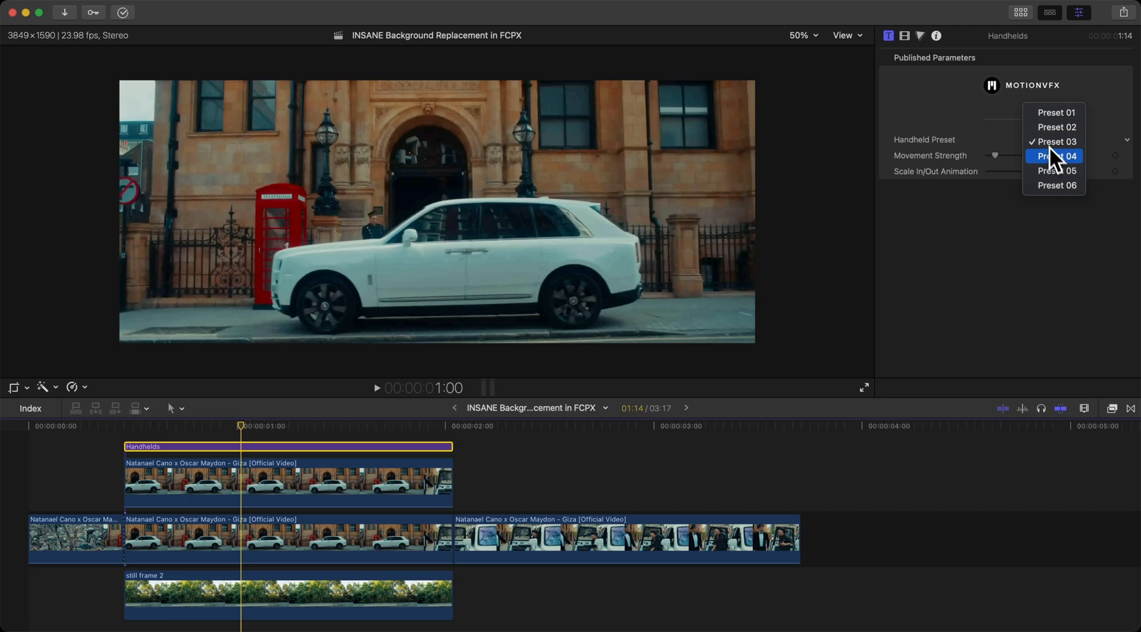
pyautogui.click(1054, 155)
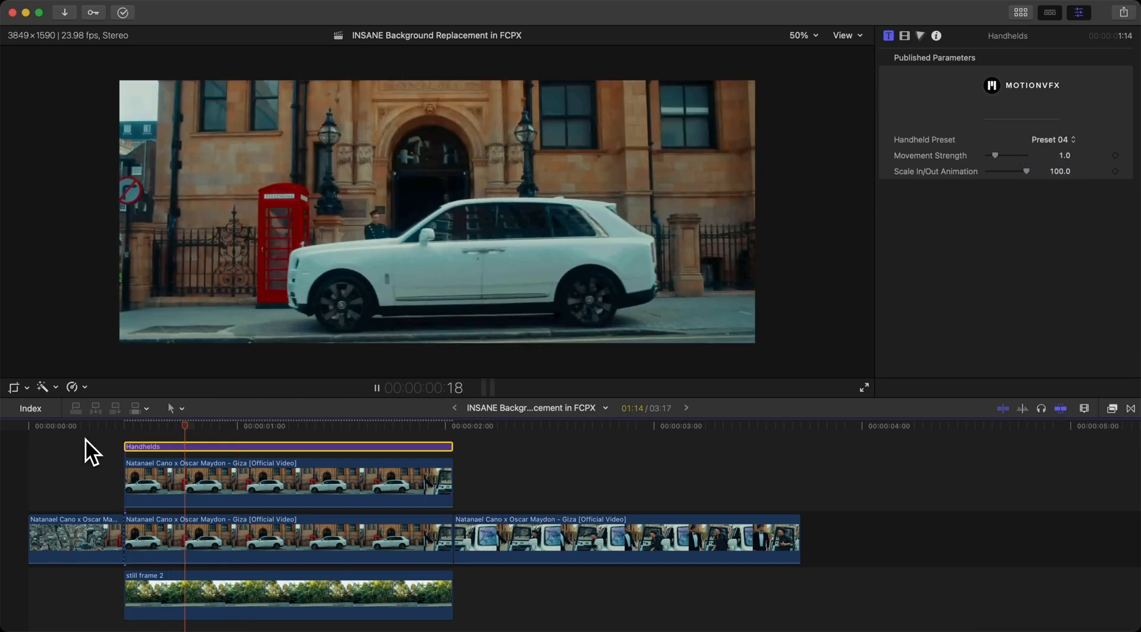
pyautogui.click(1019, 12)
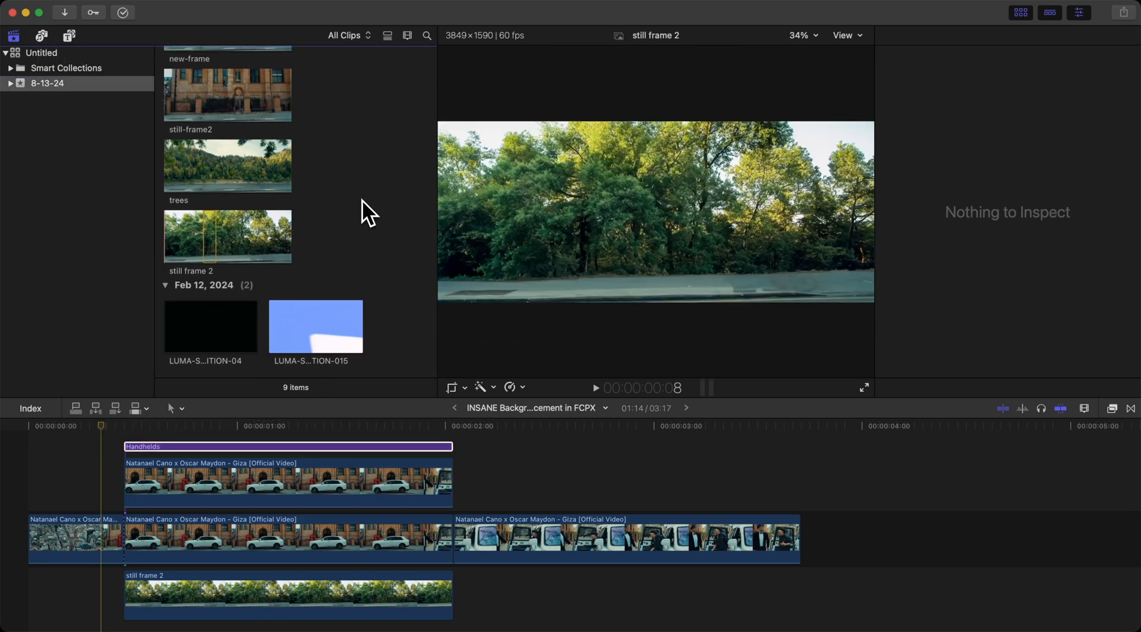
# Preview the LUMA-SWIPE-TRANSITION-015 and 04 clips and select transition 04
pyautogui.click(315, 327)
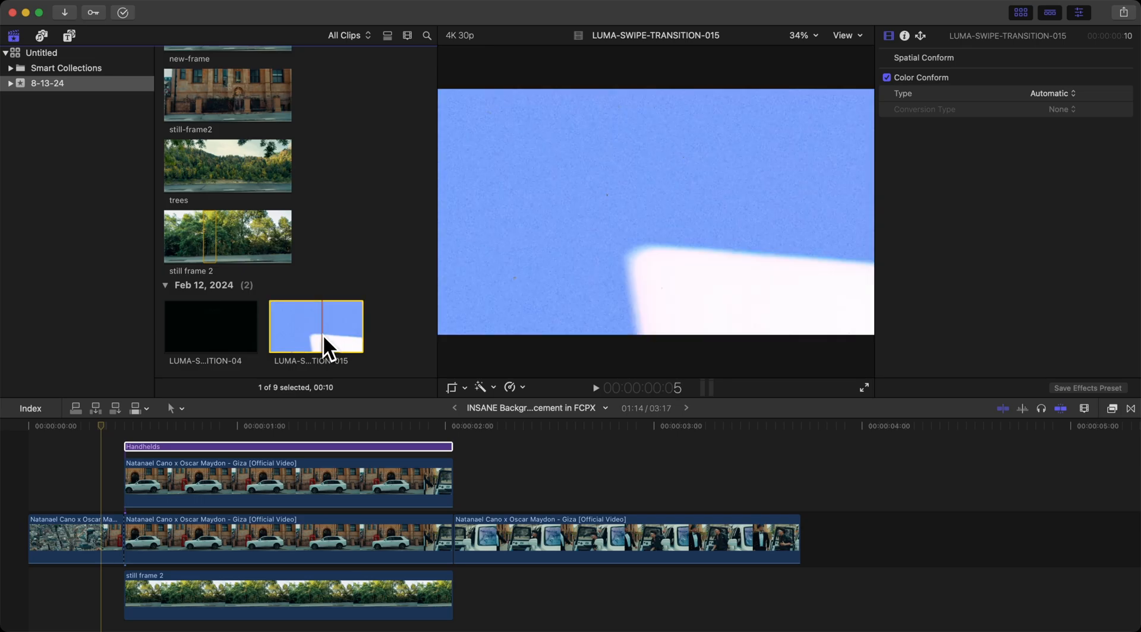
pyautogui.click(210, 326)
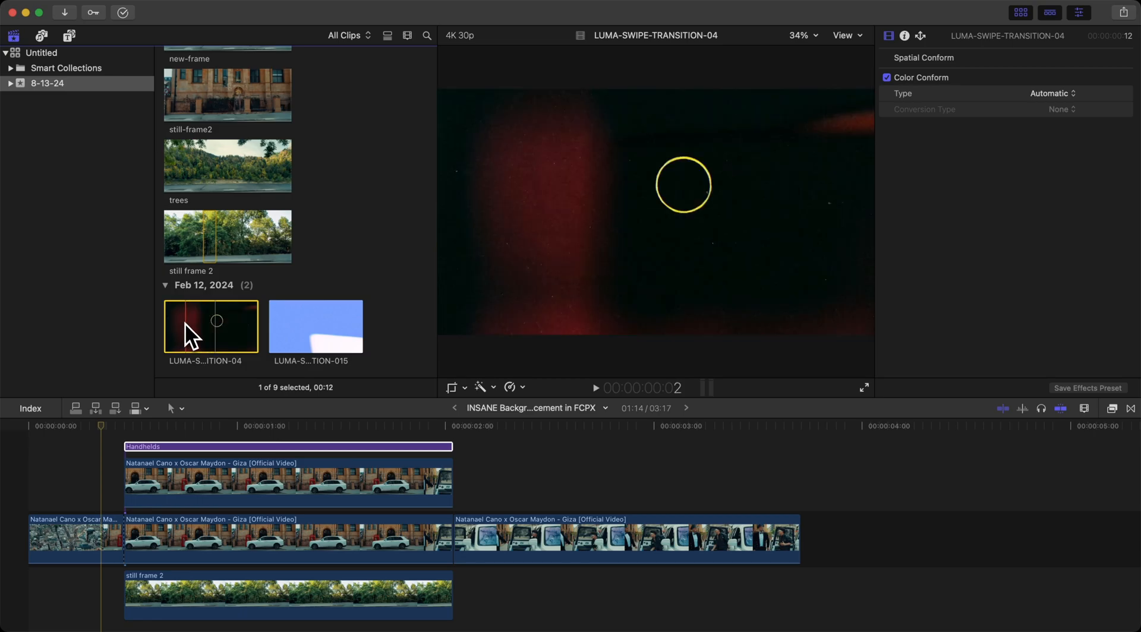
pyautogui.click(595, 388)
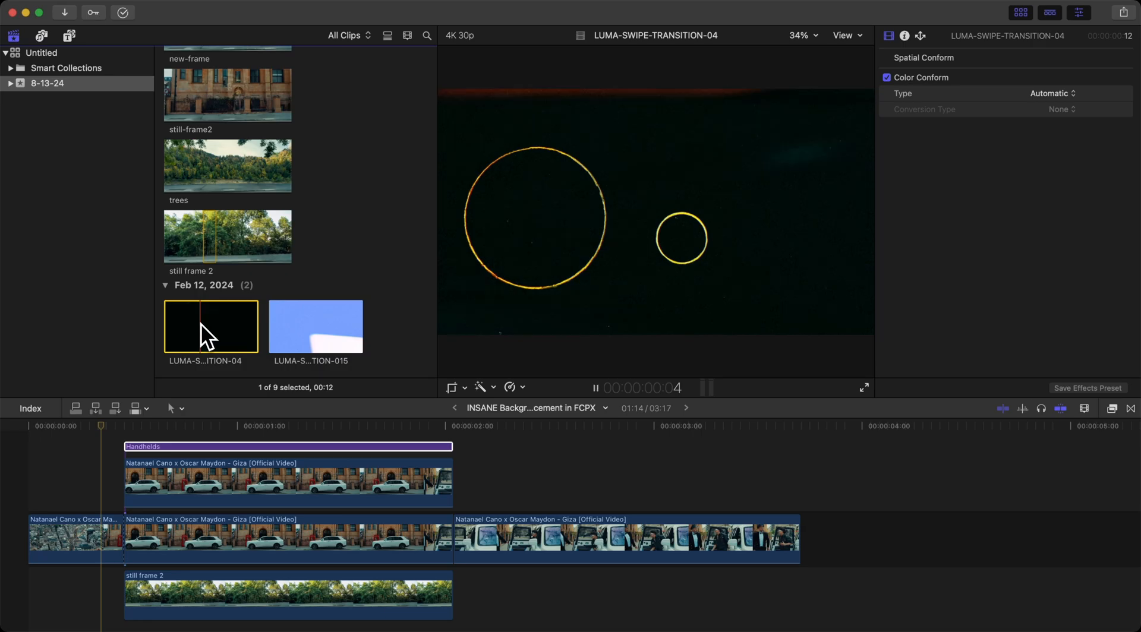
pyautogui.click(315, 327)
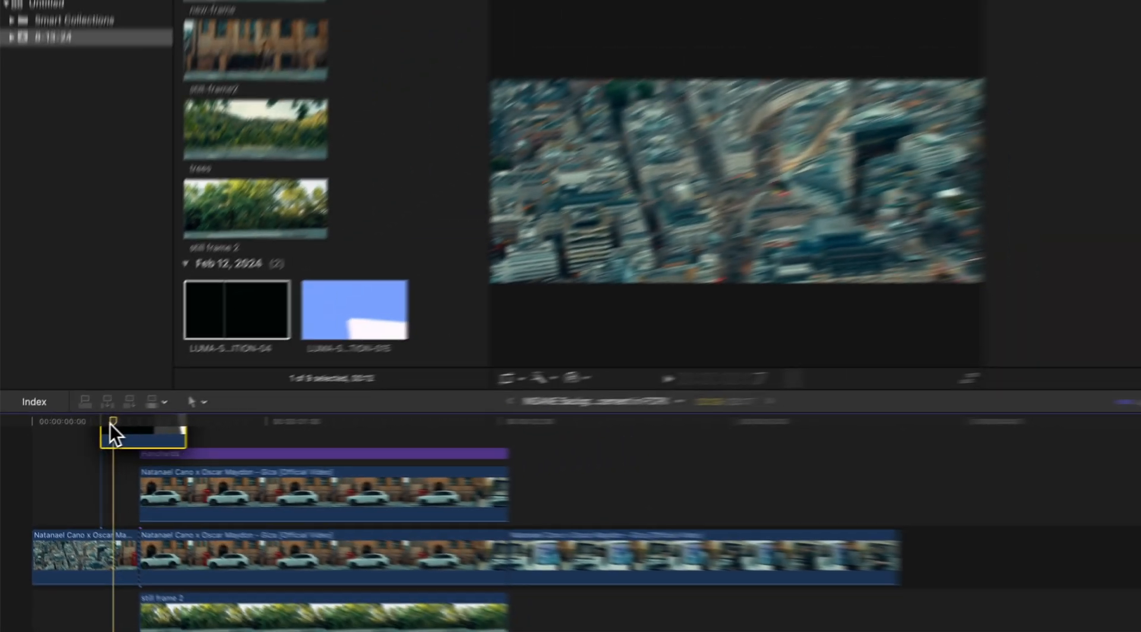
# Place the 04 swipe at the car shot's start and 015 at its end, then review playback
pyautogui.click(127, 483)
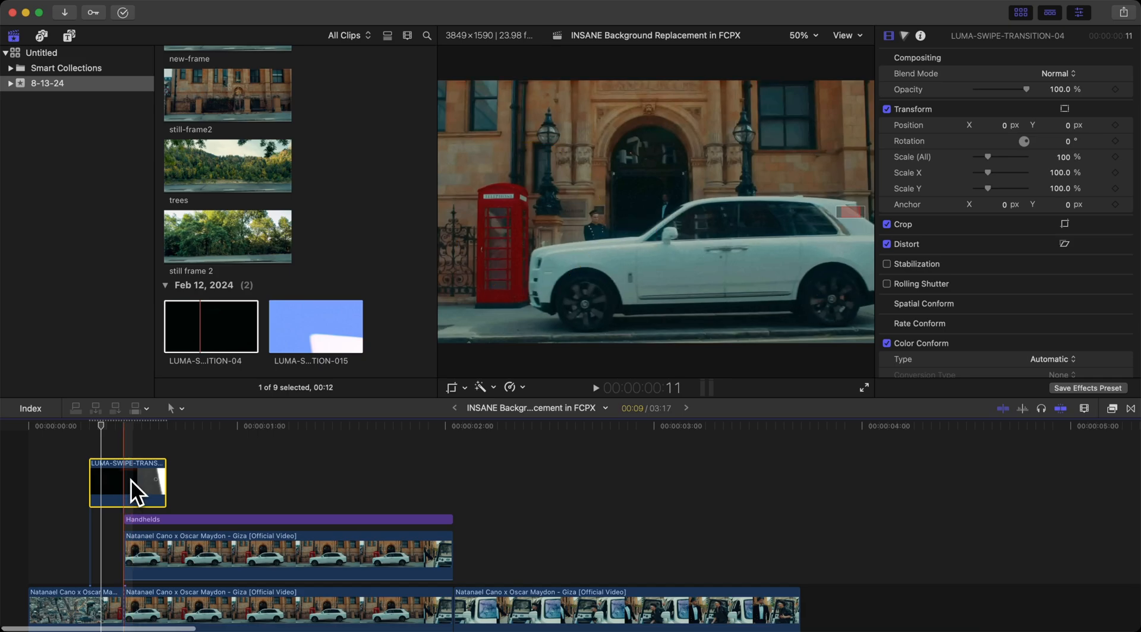
pyautogui.click(315, 326)
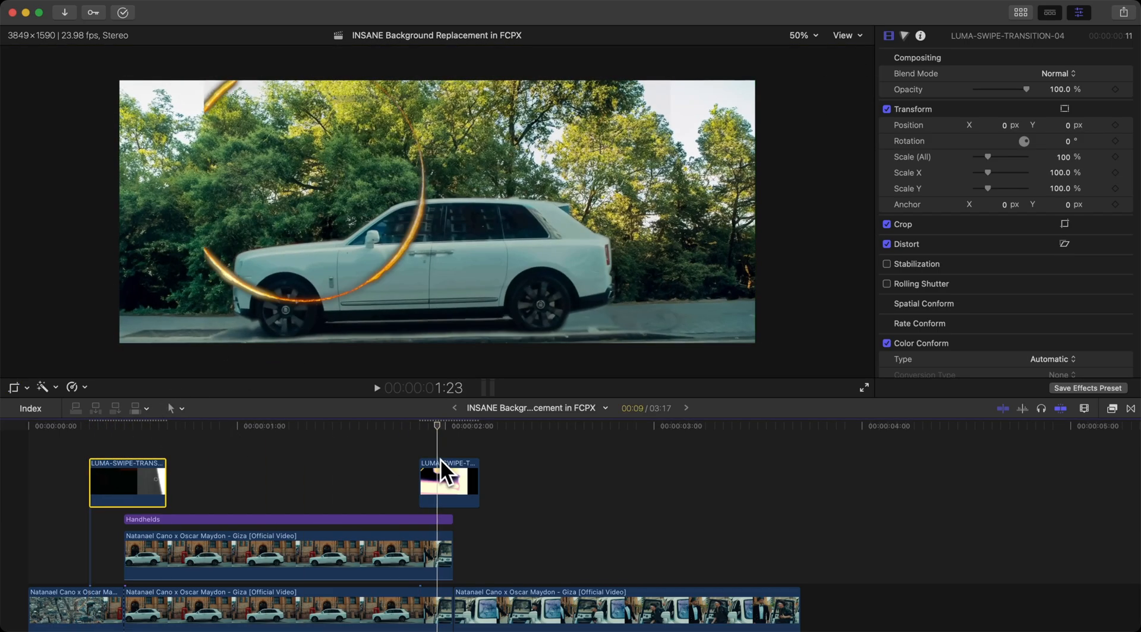
pyautogui.click(448, 483)
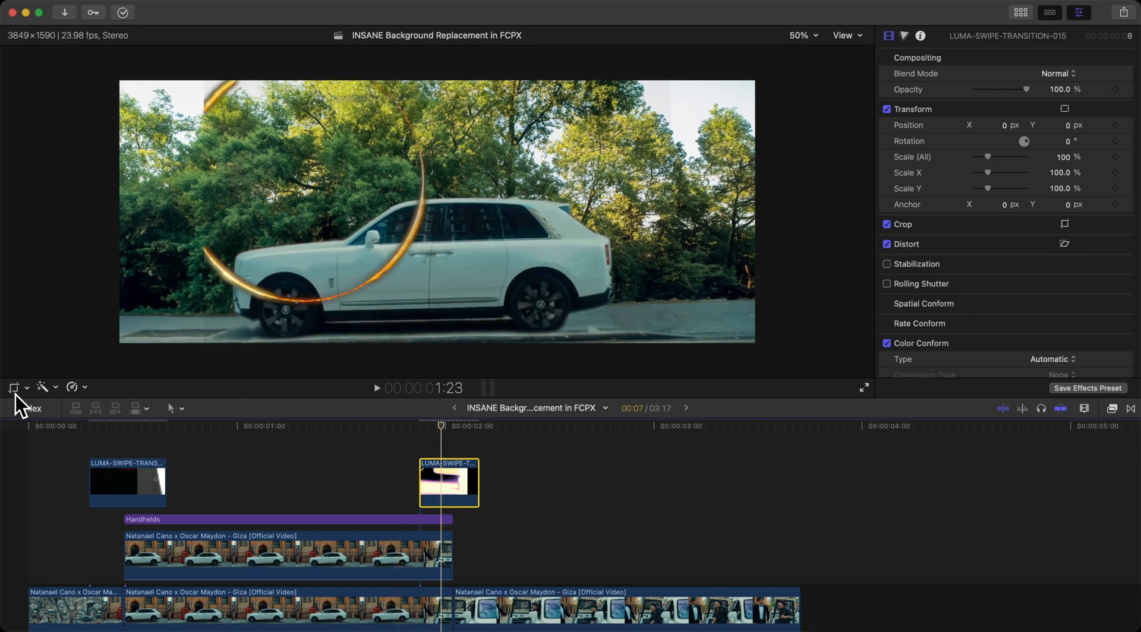
pyautogui.click(13, 387)
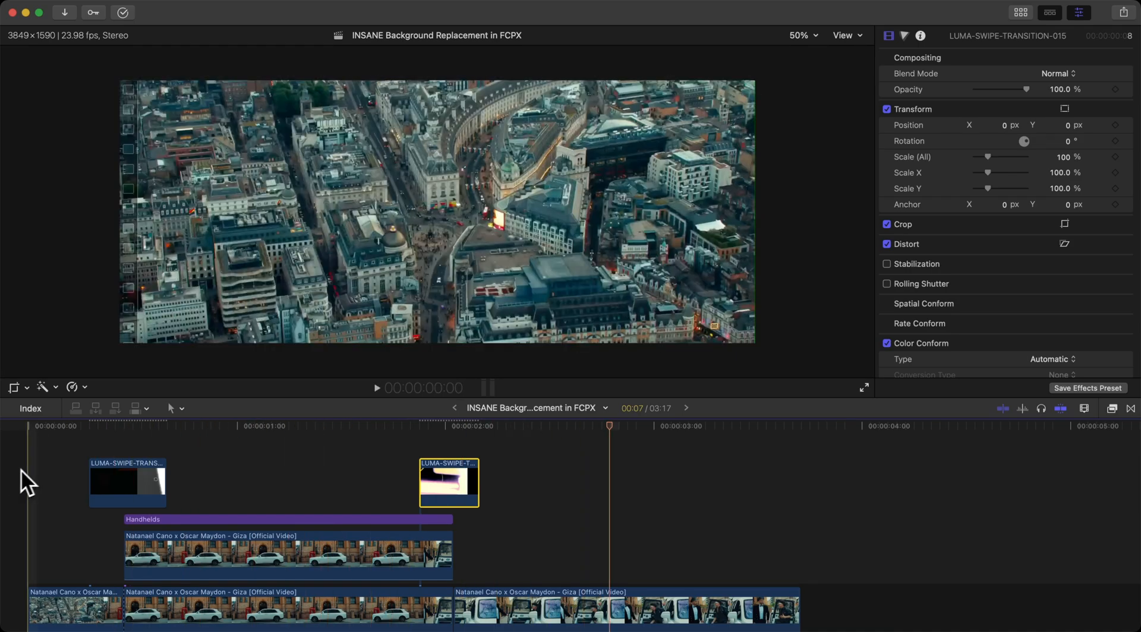
pyautogui.click(288, 425)
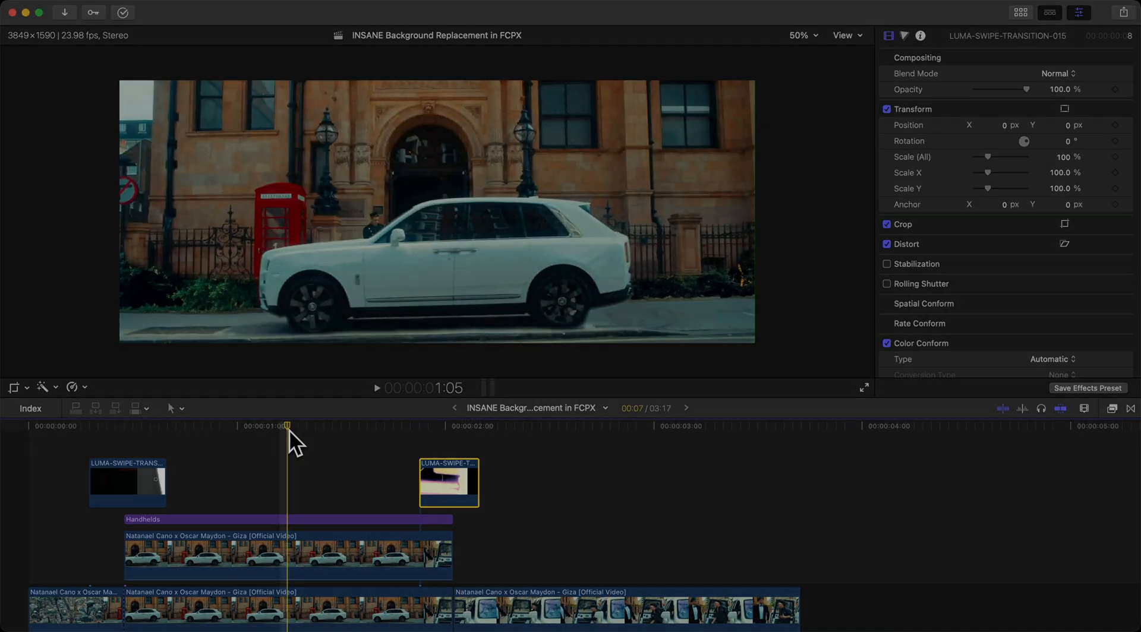